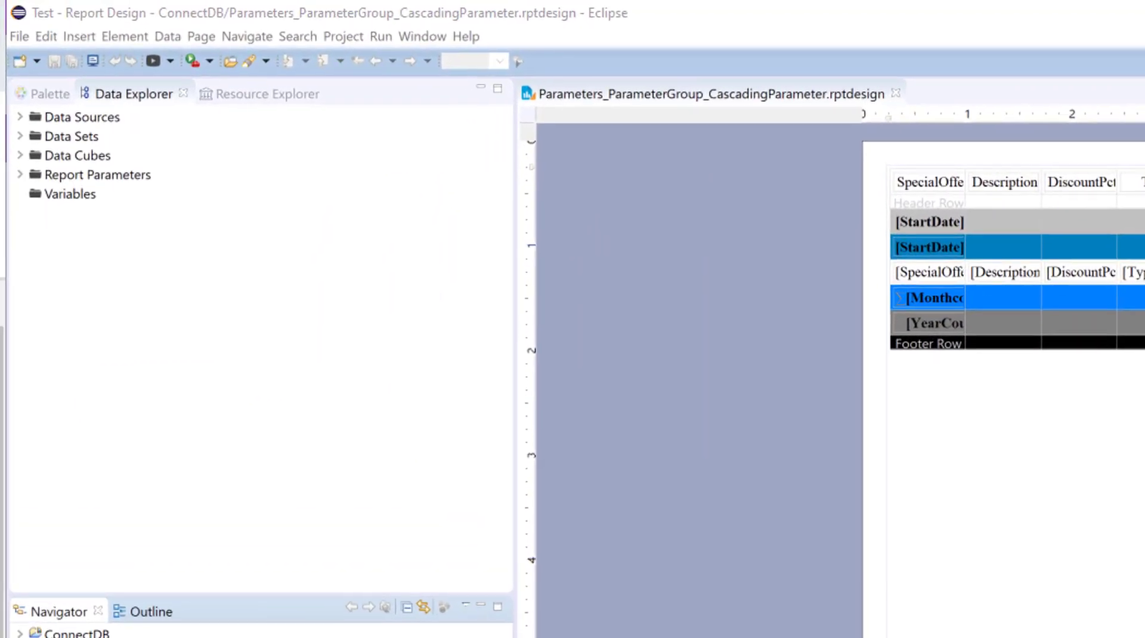
mouse_move(135, 165)
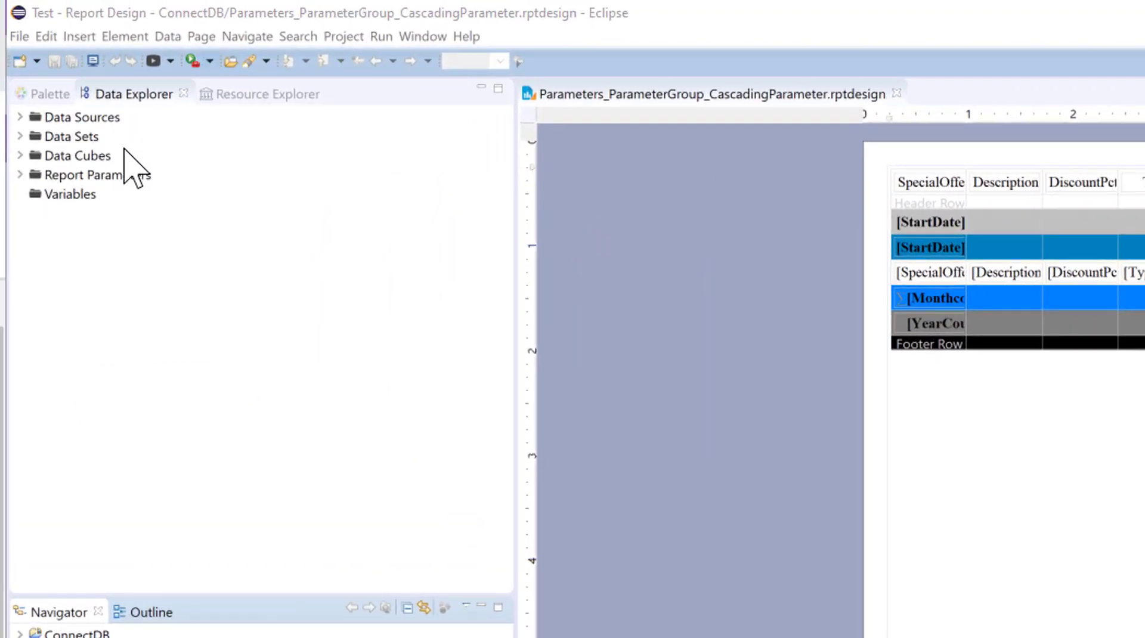
Step: Create a parameter group with name Group1 and display name Group1 under Report Parameters
right_click(80, 174)
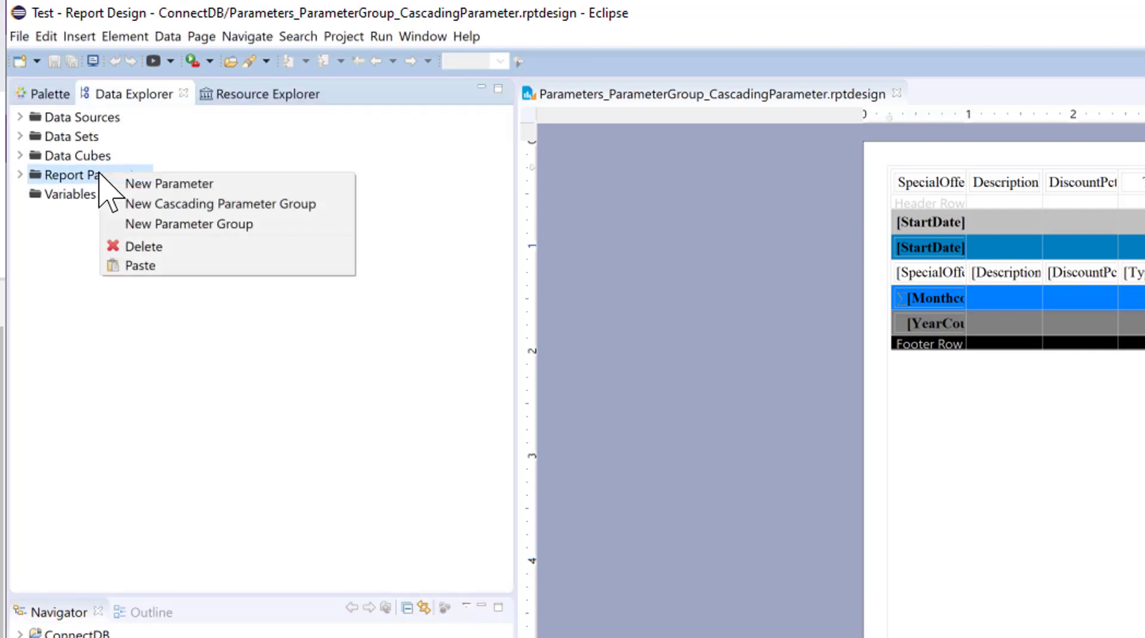
mouse_move(188, 225)
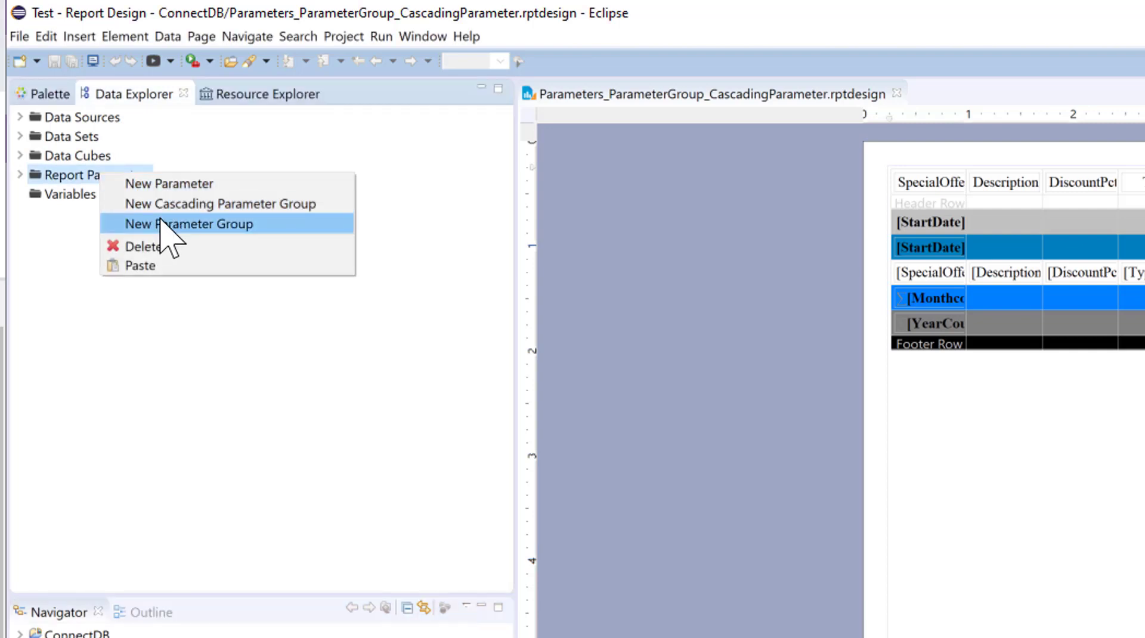
click(190, 223)
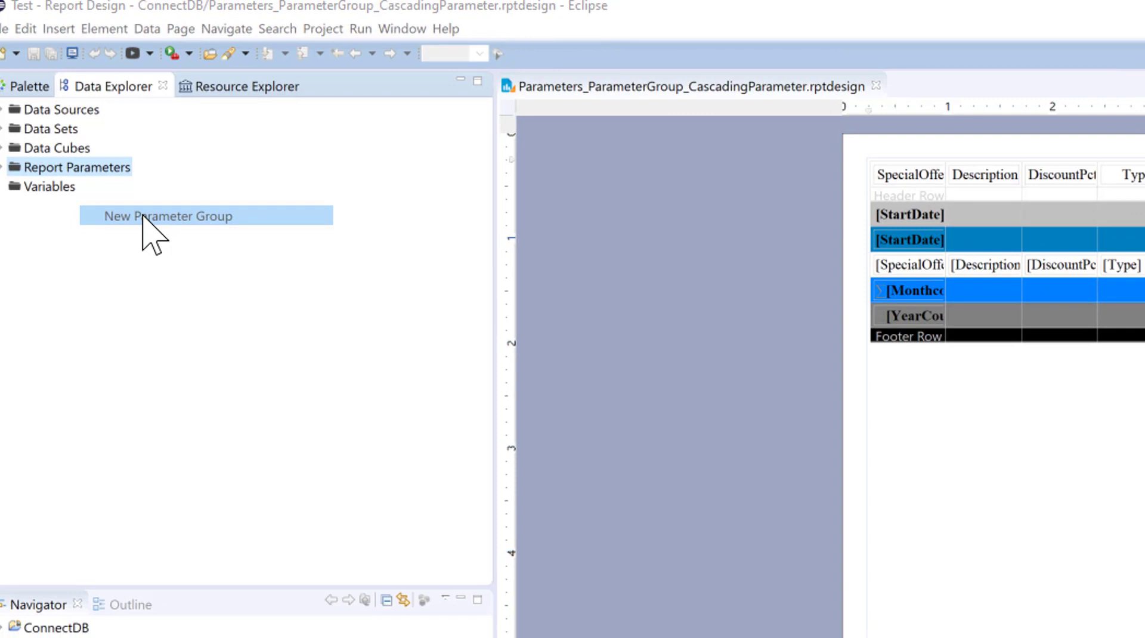
click(168, 216)
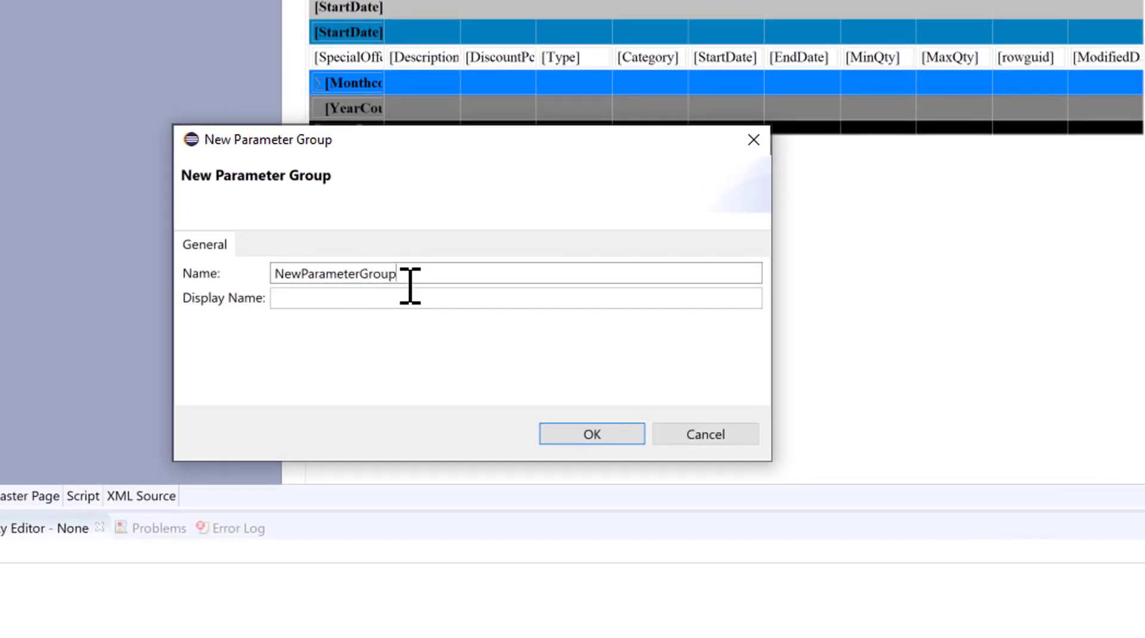
text(Group)
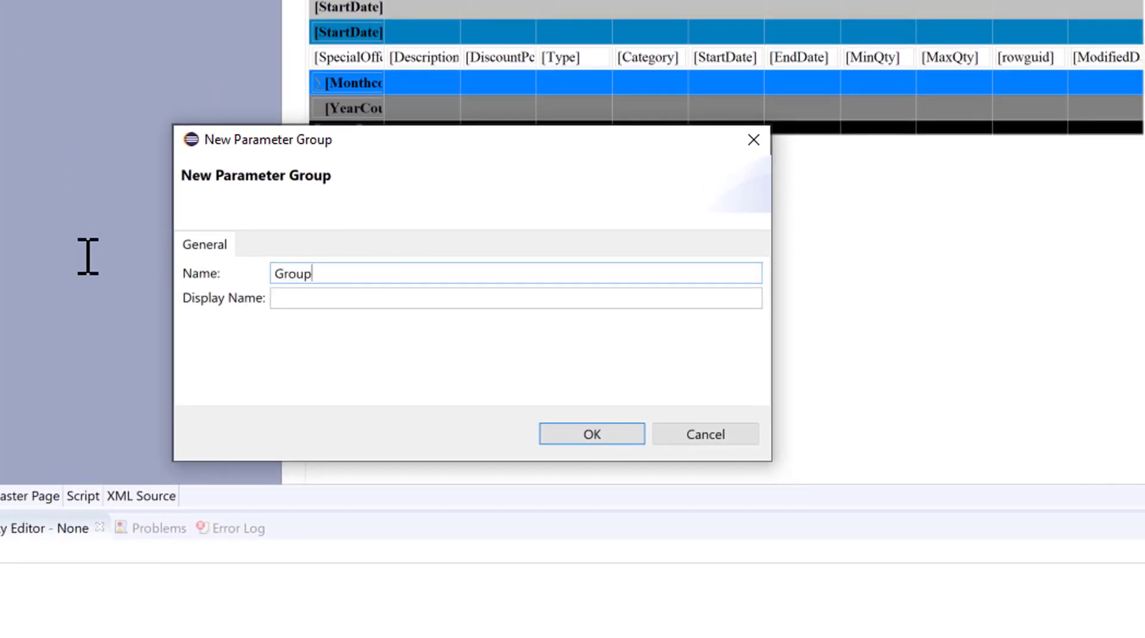
text(1)
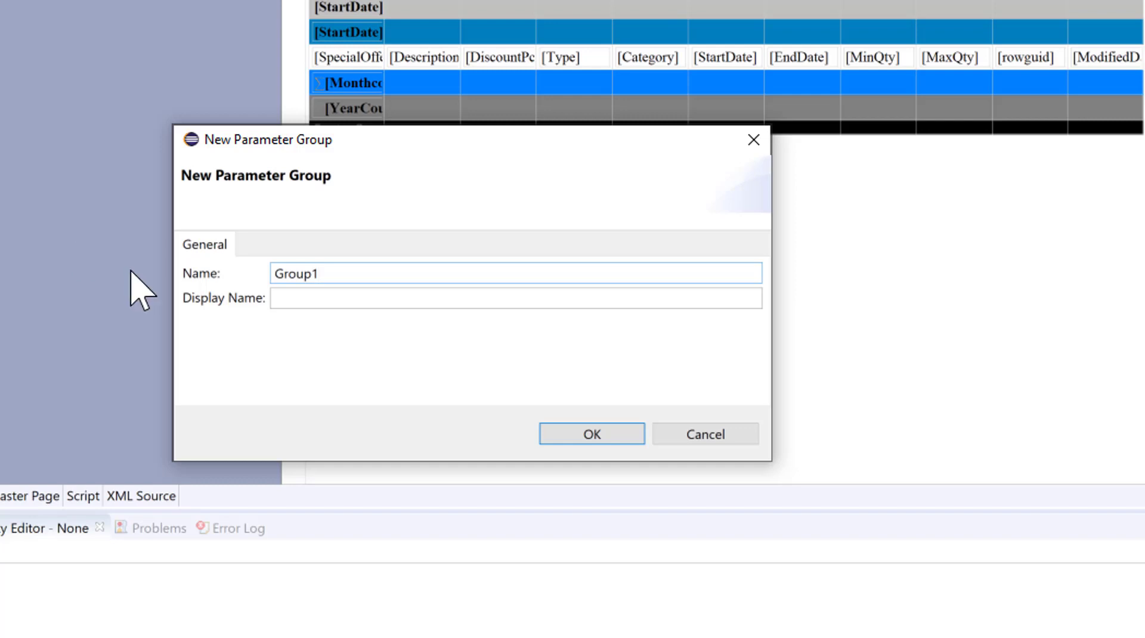
text(Gro)
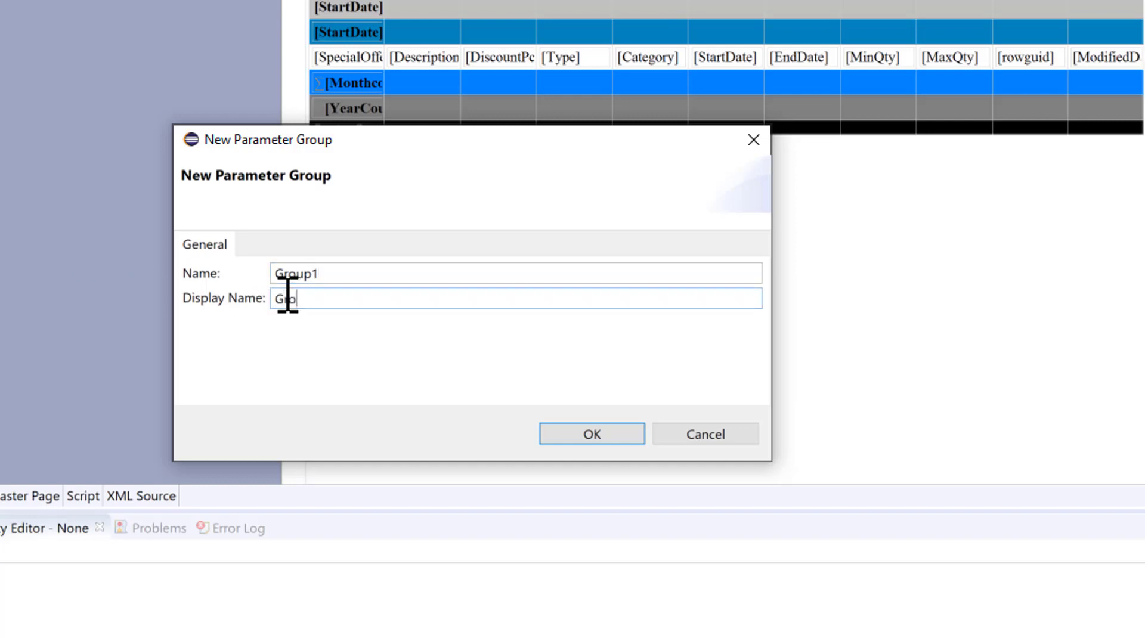
text(up1)
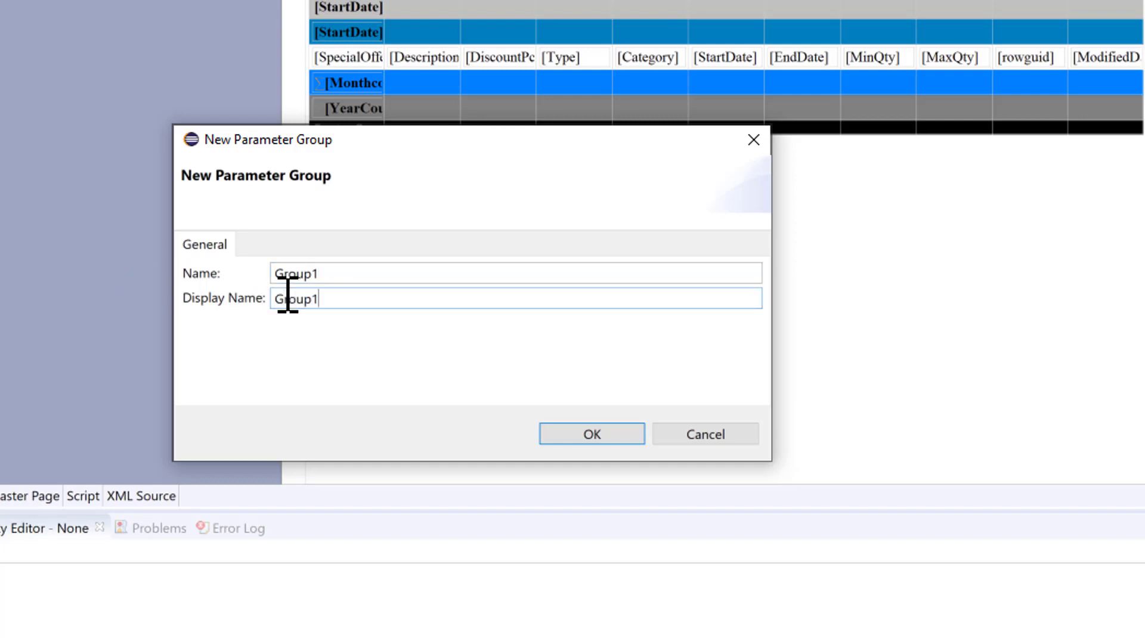
click(592, 434)
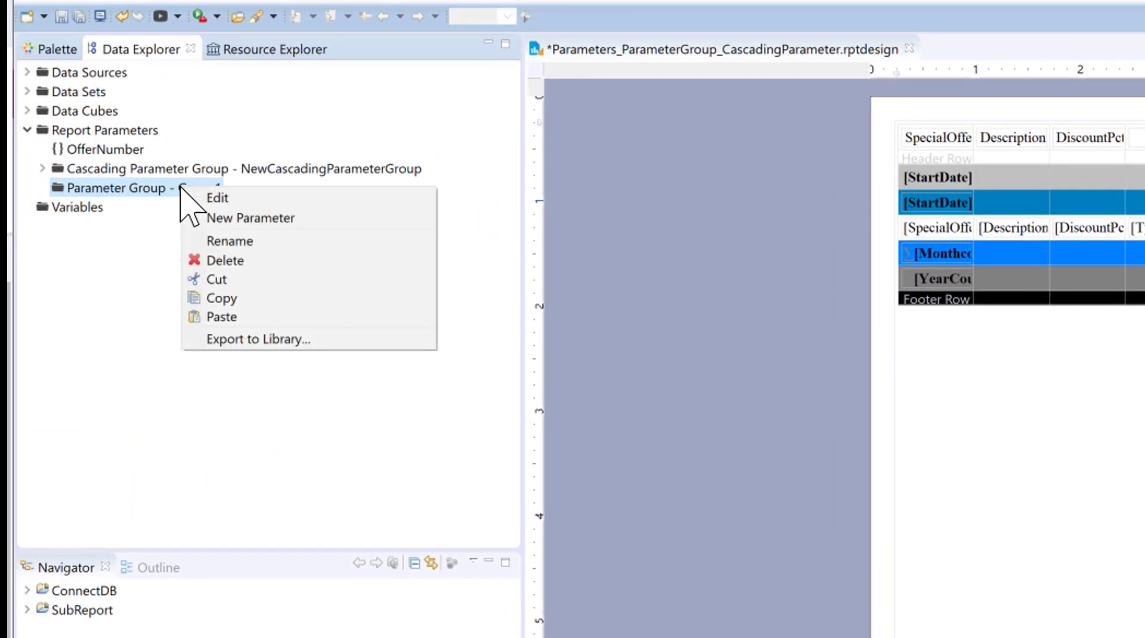
mouse_move(251, 217)
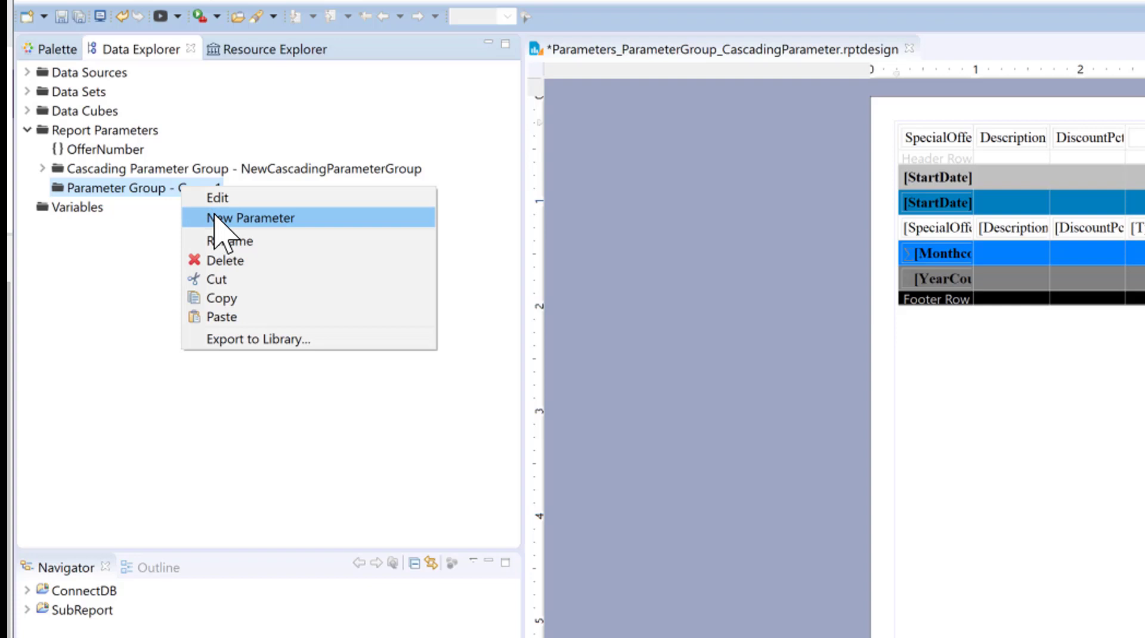
Step: Add string parameters Parameter1 and Parameter2 inside the Group1 parameter group
click(250, 217)
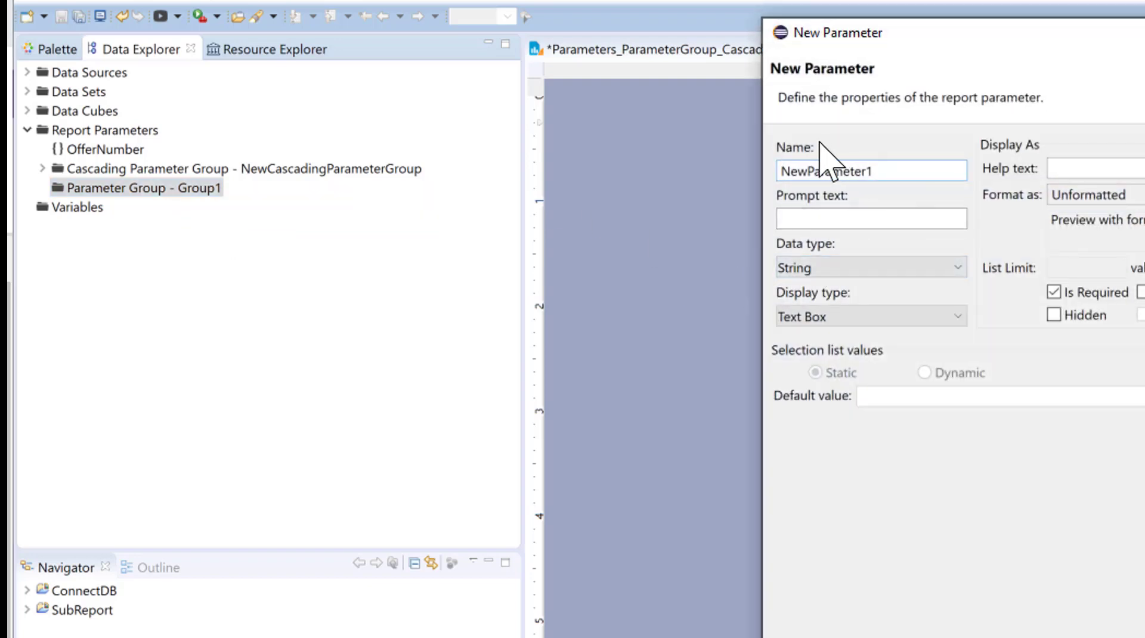
click(809, 171)
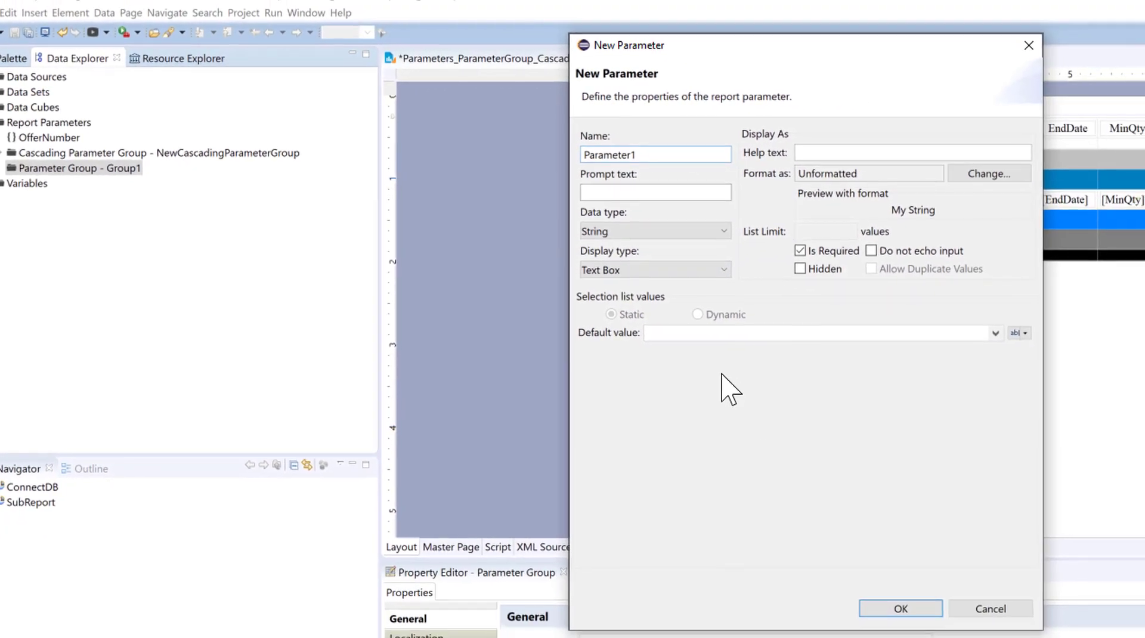
click(899, 610)
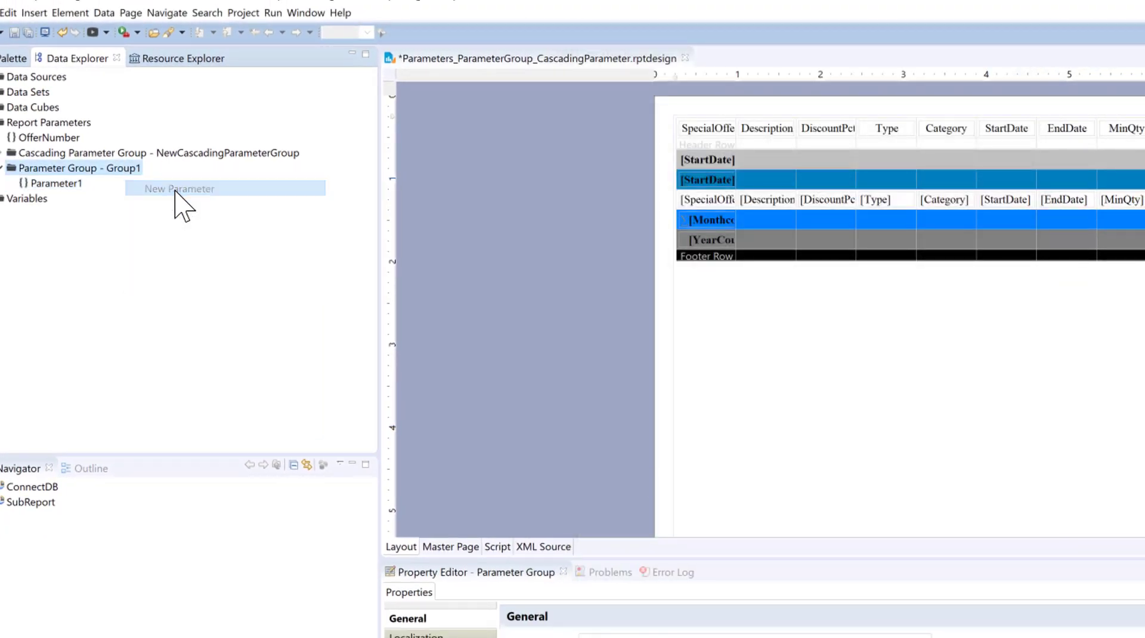
click(179, 188)
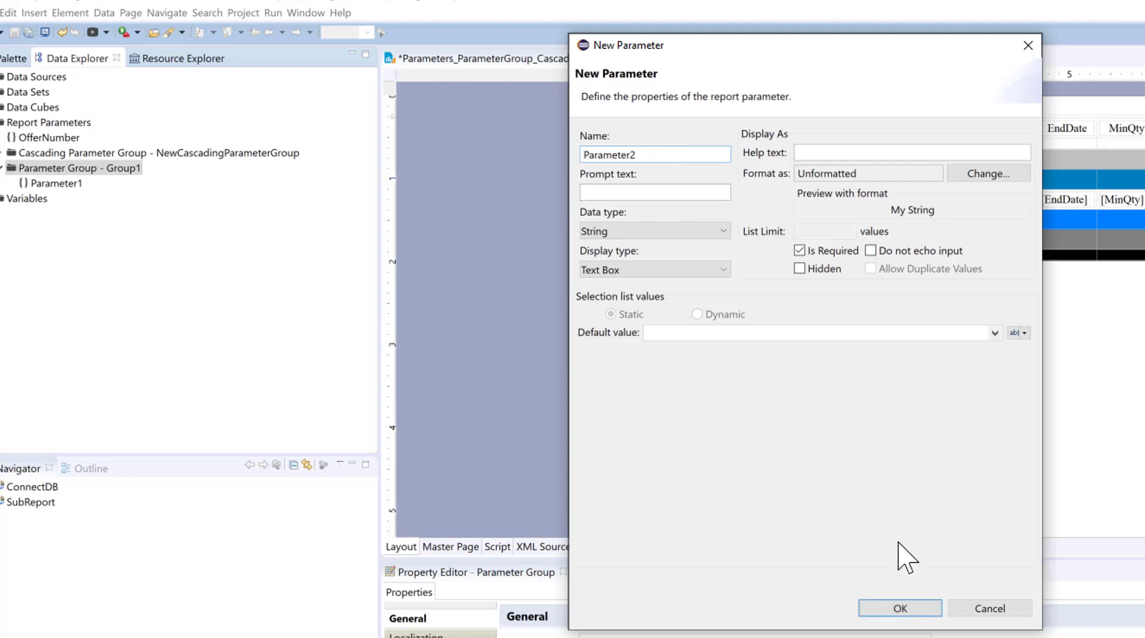
click(899, 608)
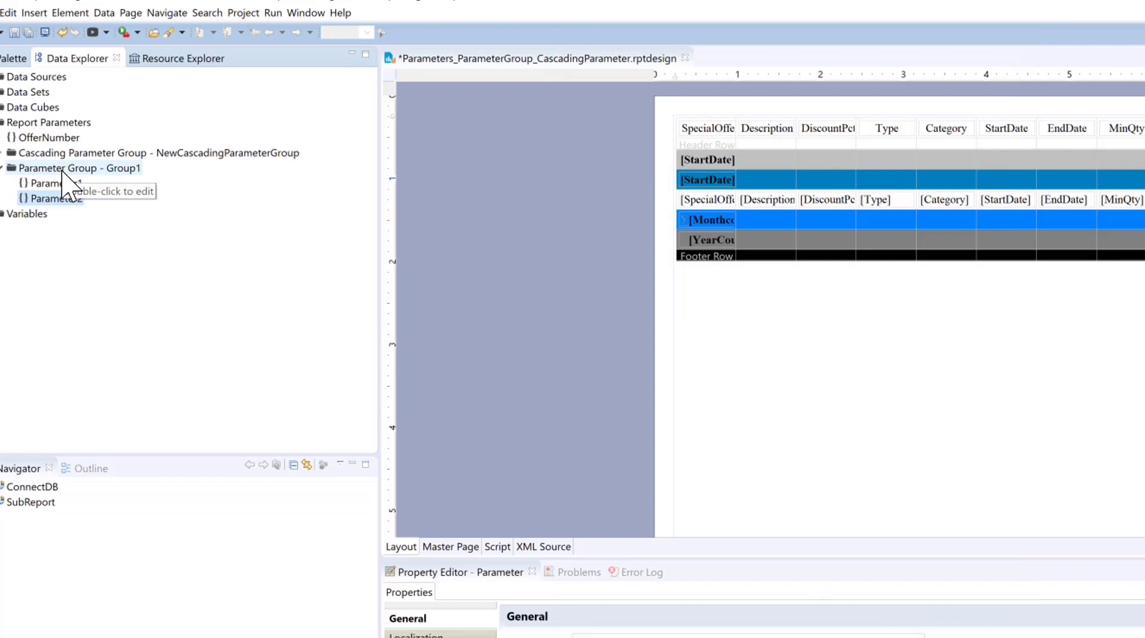
Step: Add a third string parameter, Parameter3, to Group1 from its context menu
right_click(77, 167)
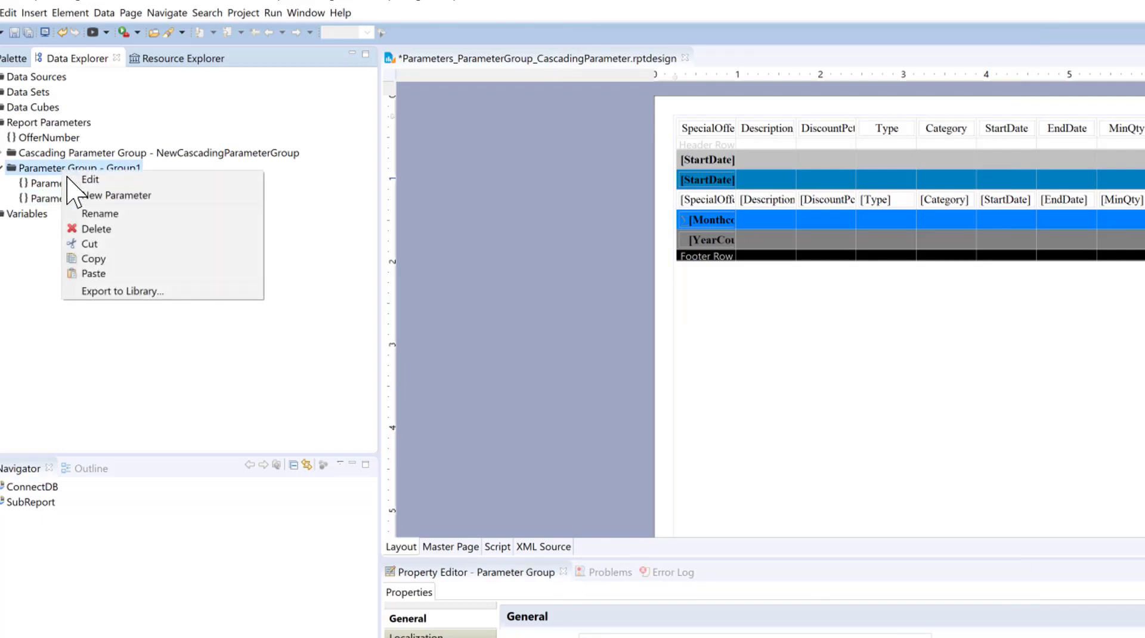
mouse_move(116, 194)
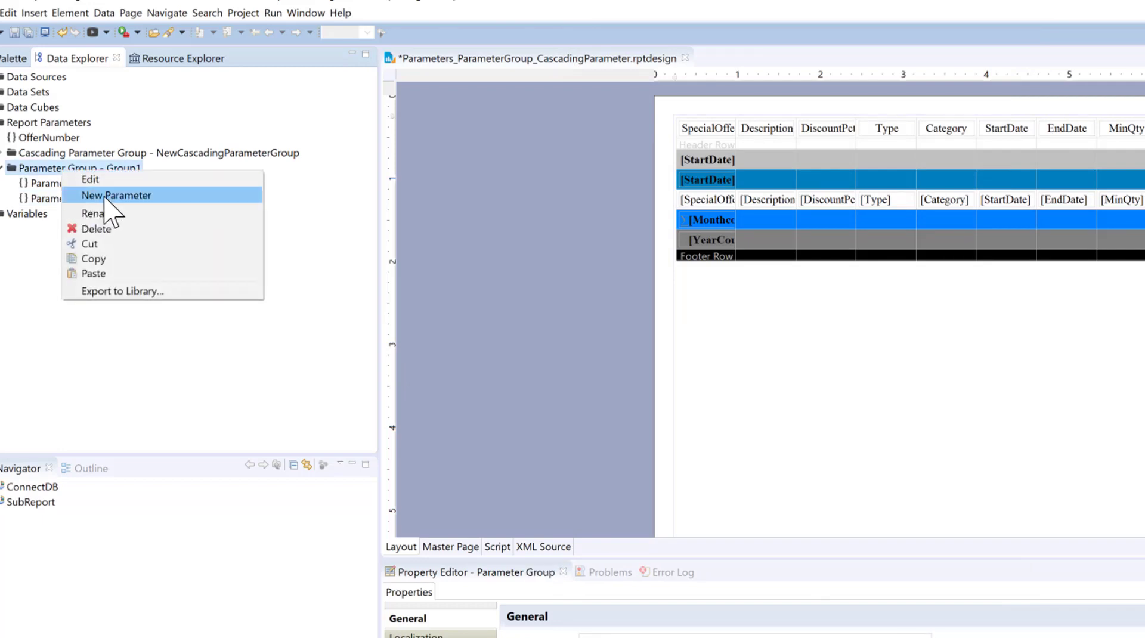
click(115, 194)
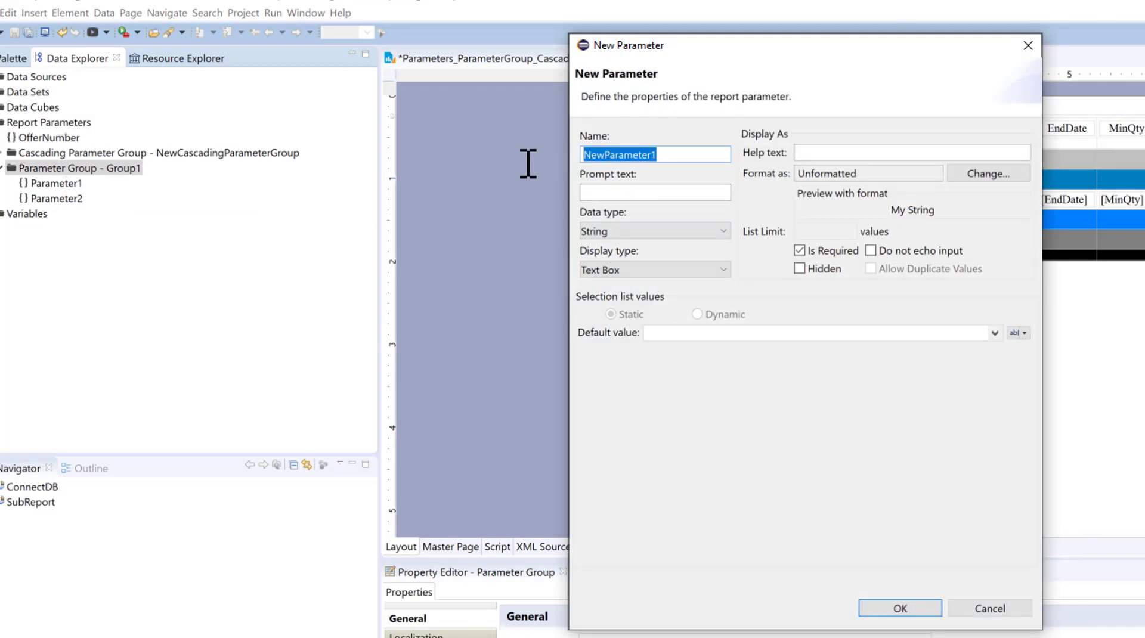
text(Paramet)
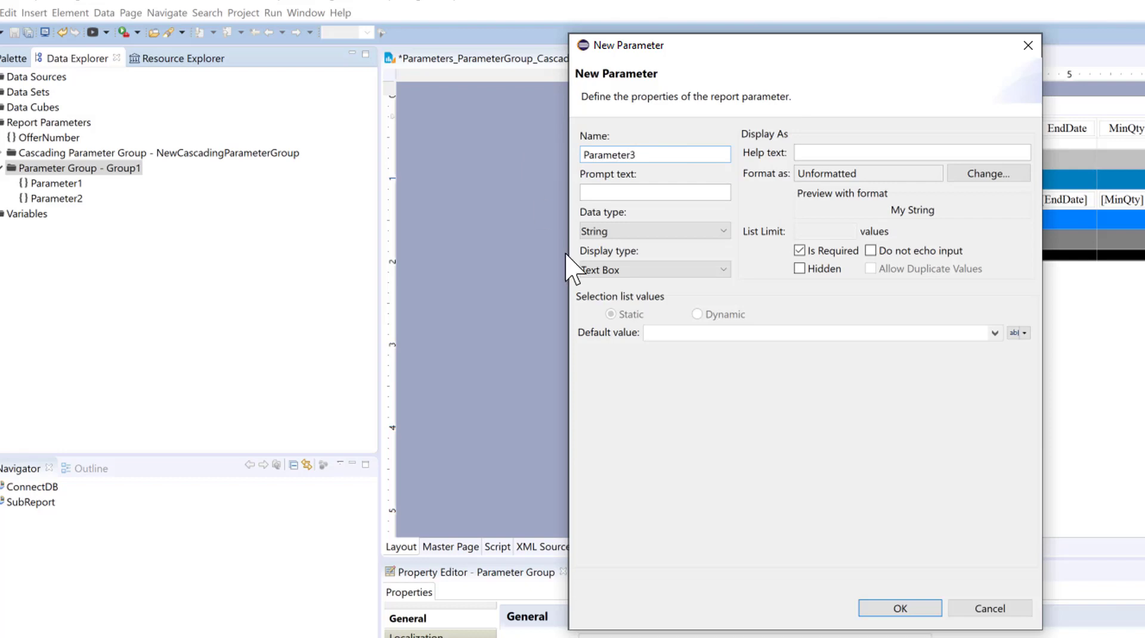
click(899, 608)
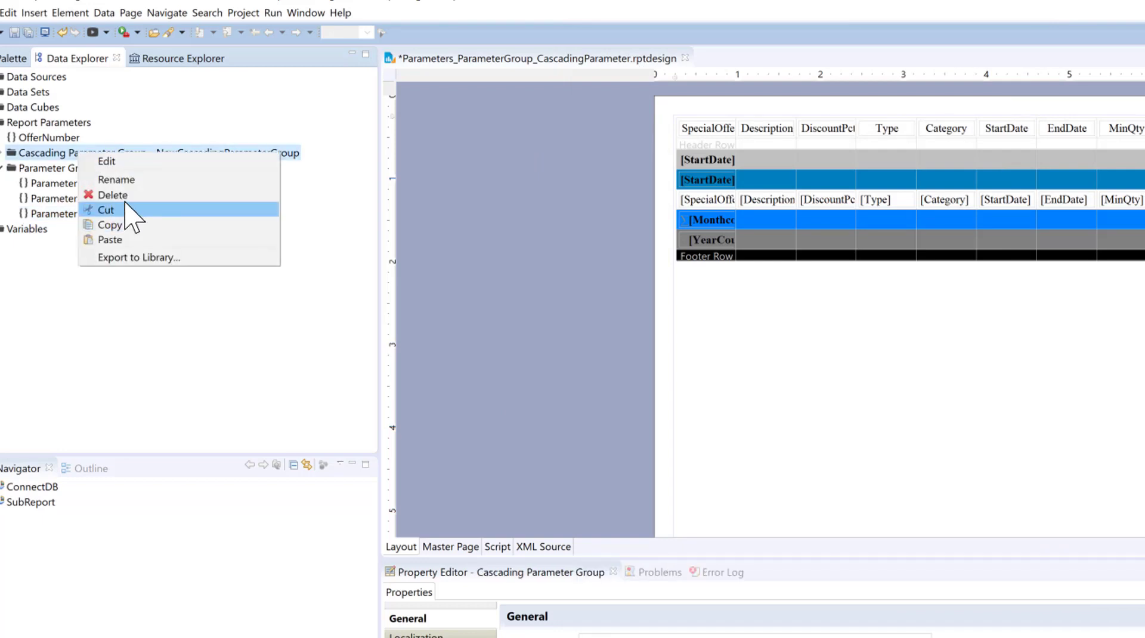
Step: Delete the cascading parameter group with its parameters, then delete the OfferNumber parameter
click(113, 195)
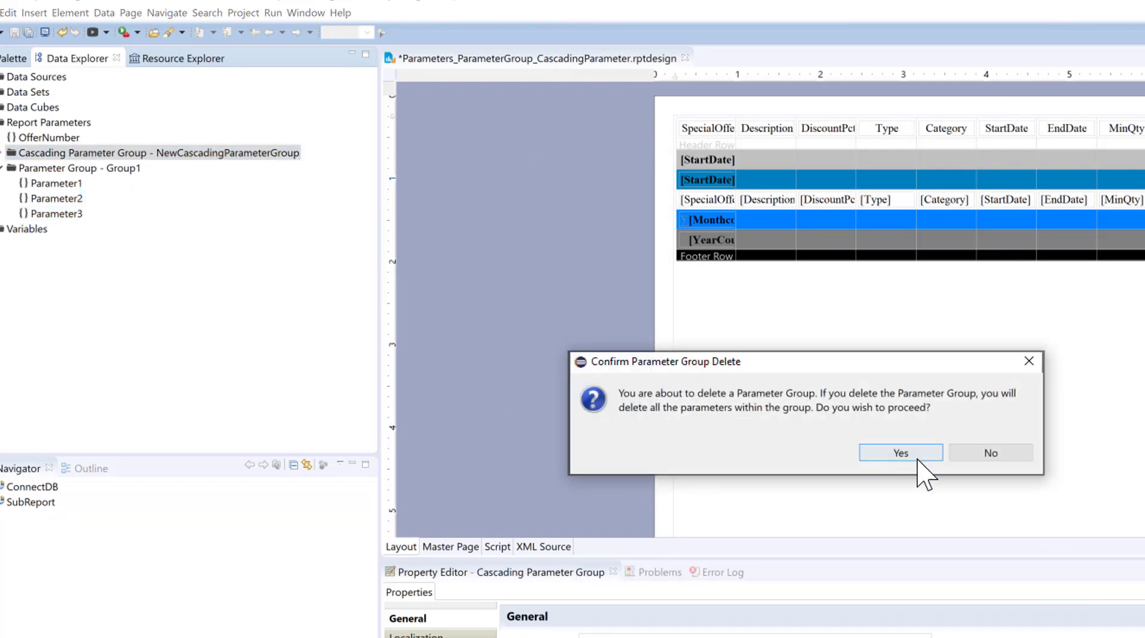
click(899, 453)
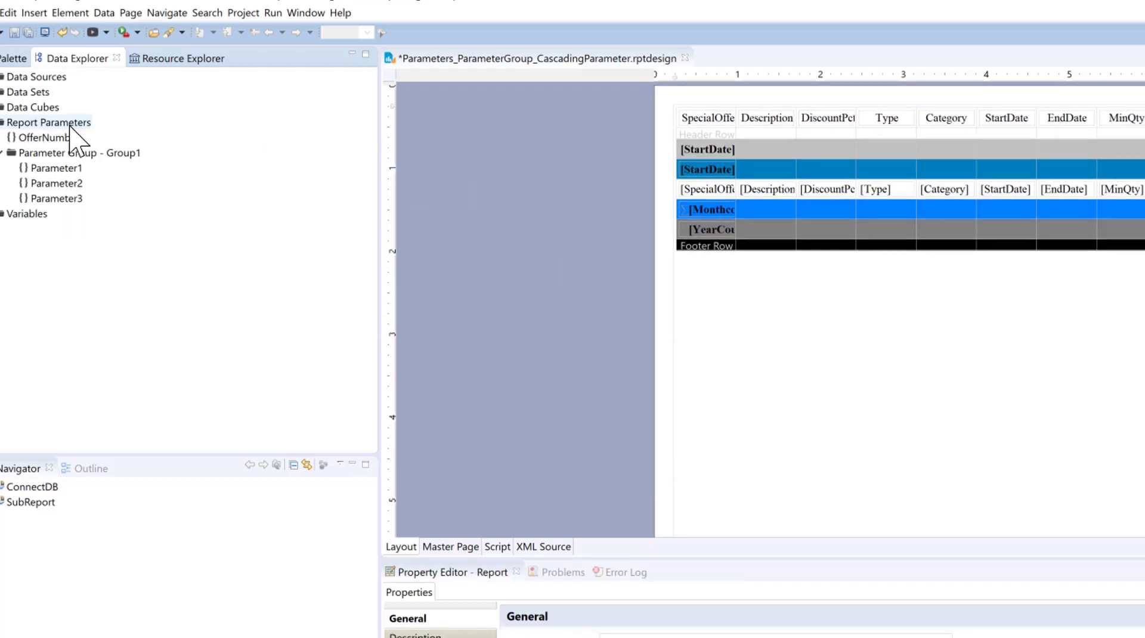
right_click(41, 137)
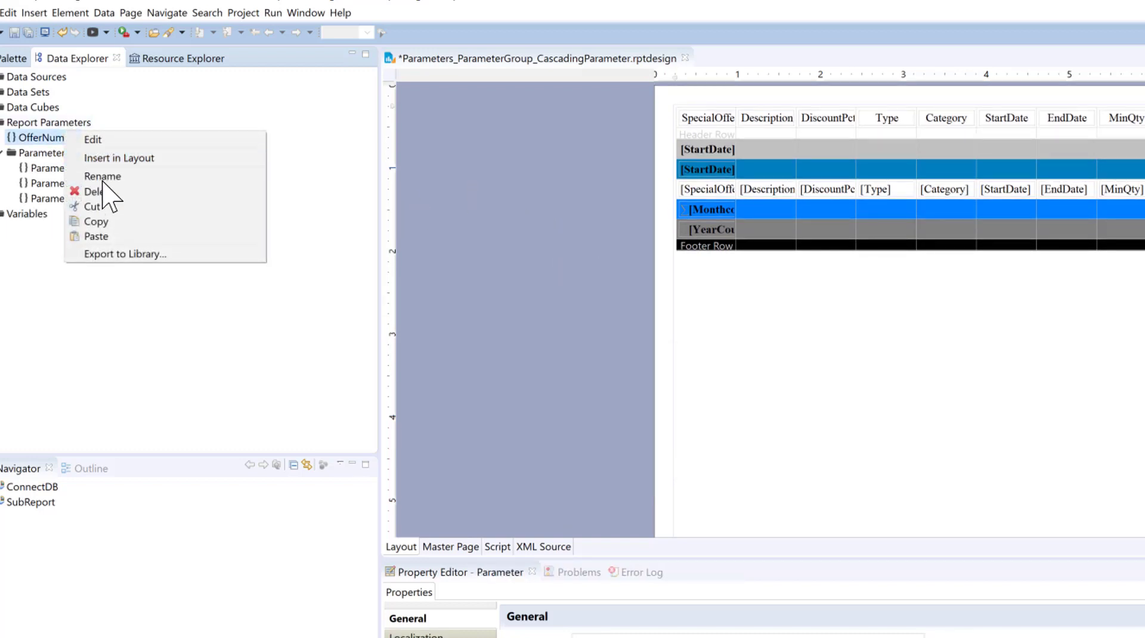
click(50, 123)
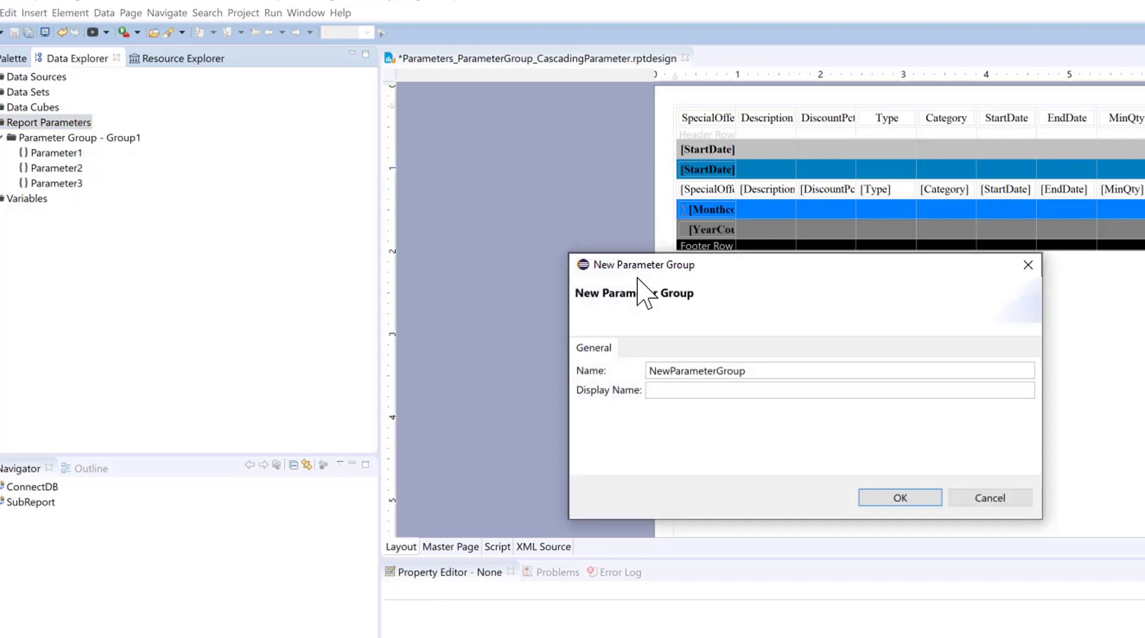
Step: Create a second parameter group named Group2 with display name Group2
text(G)
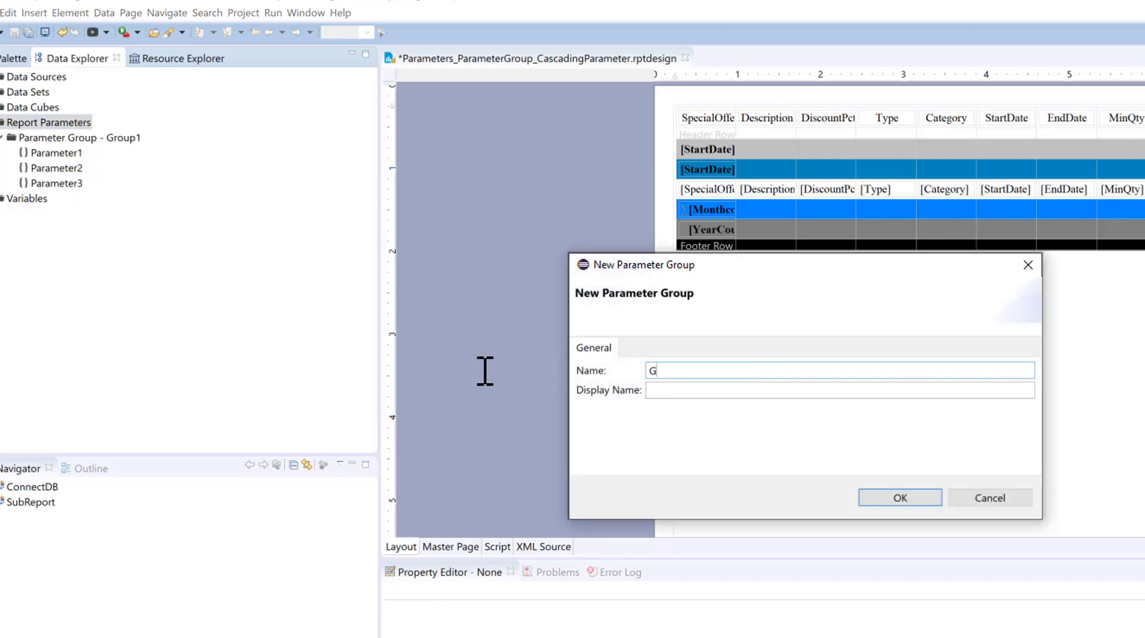
text(roup2)
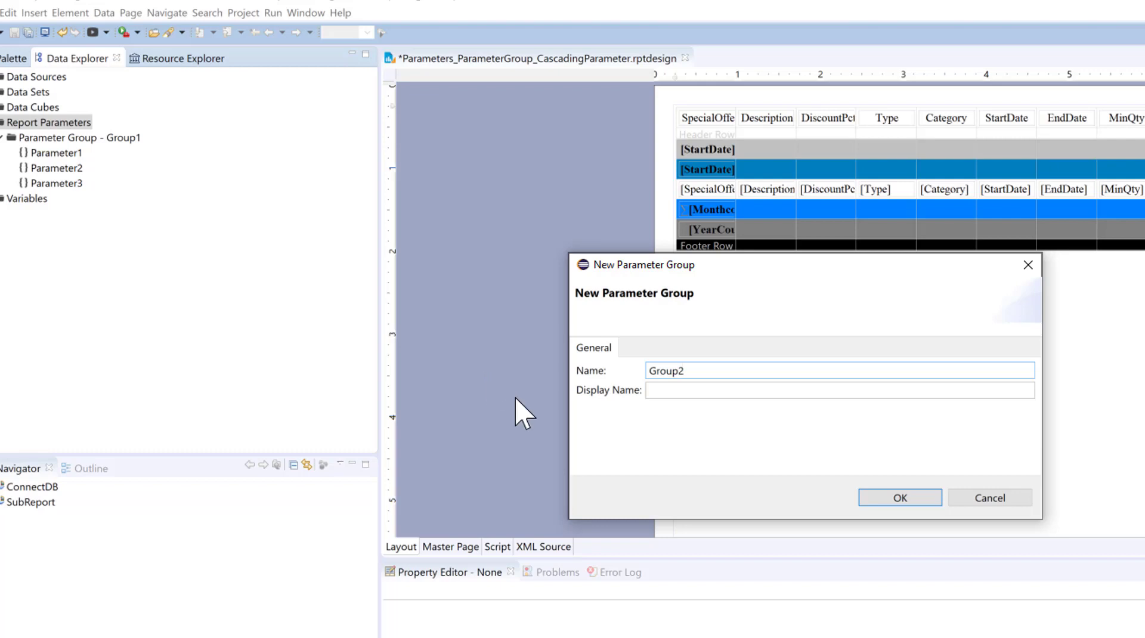
text(Gr)
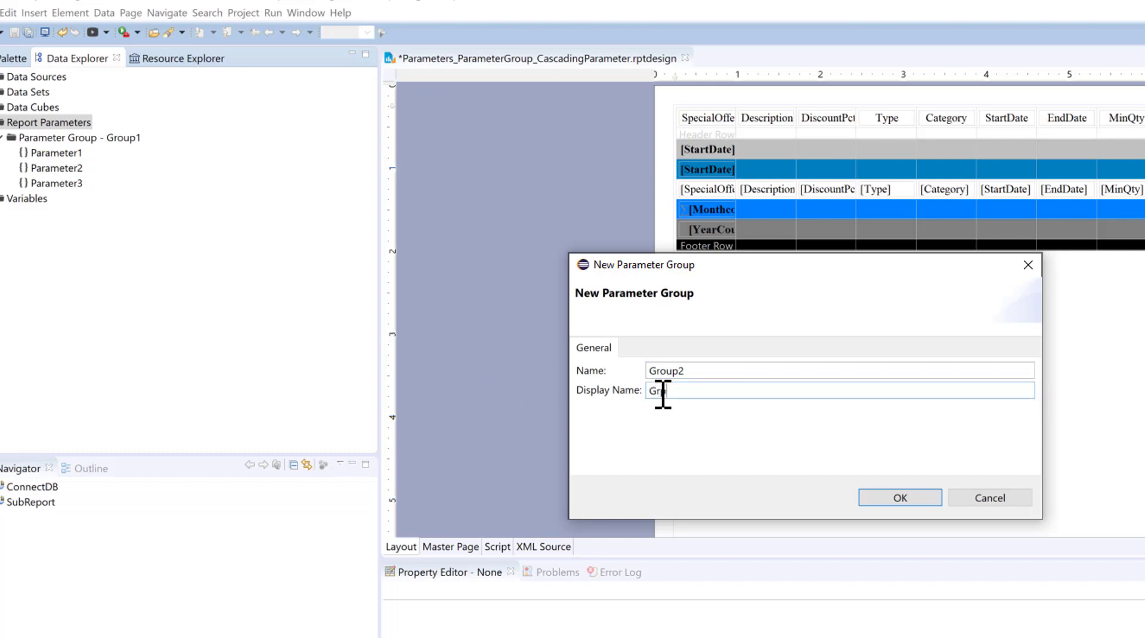
text(oup2)
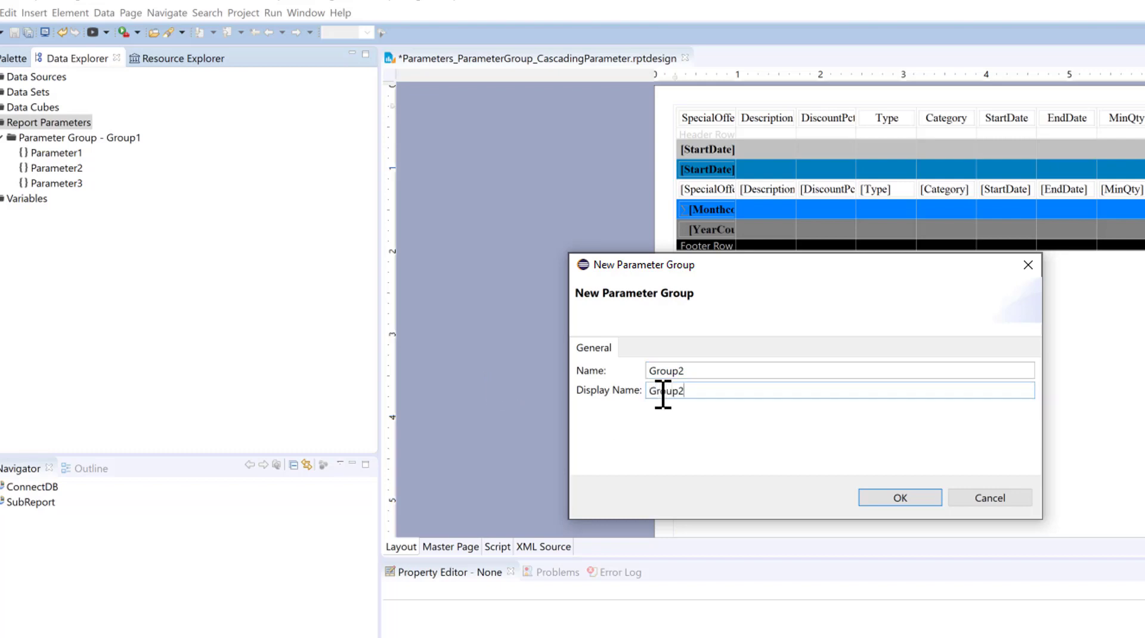
click(899, 497)
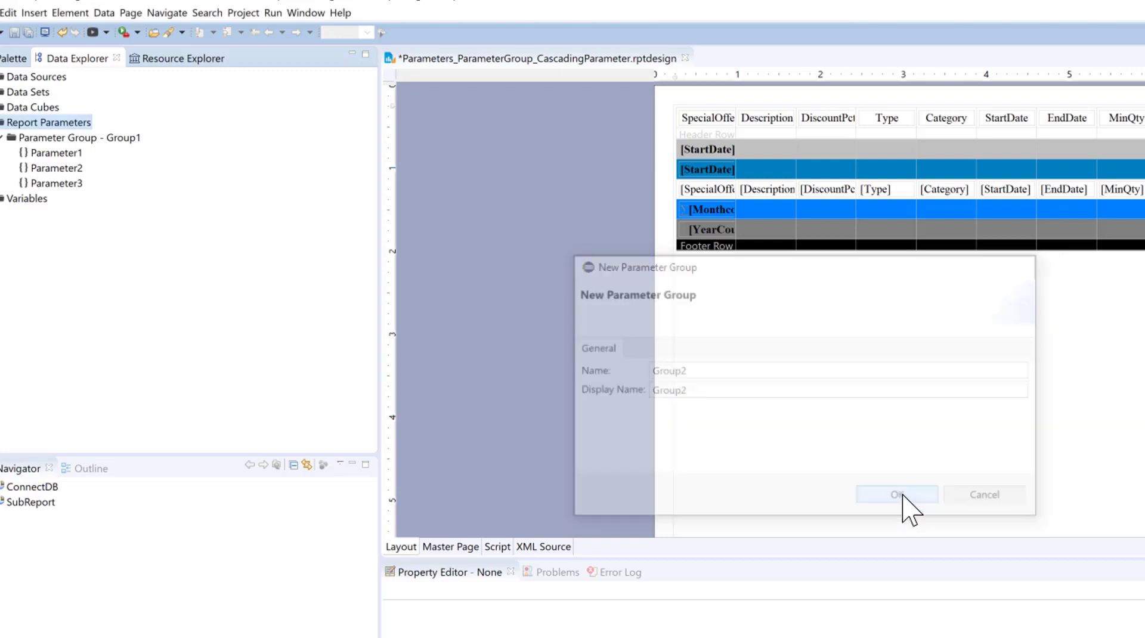
Step: Add a parameter named NewParameter to the Group2 parameter group
click(896, 494)
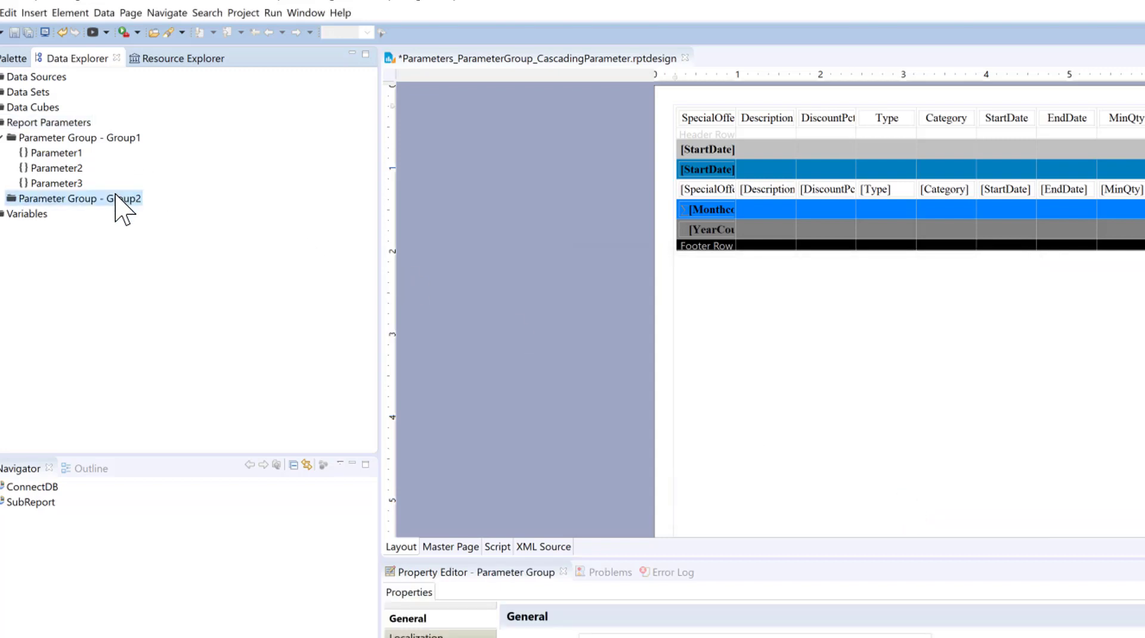
right_click(73, 197)
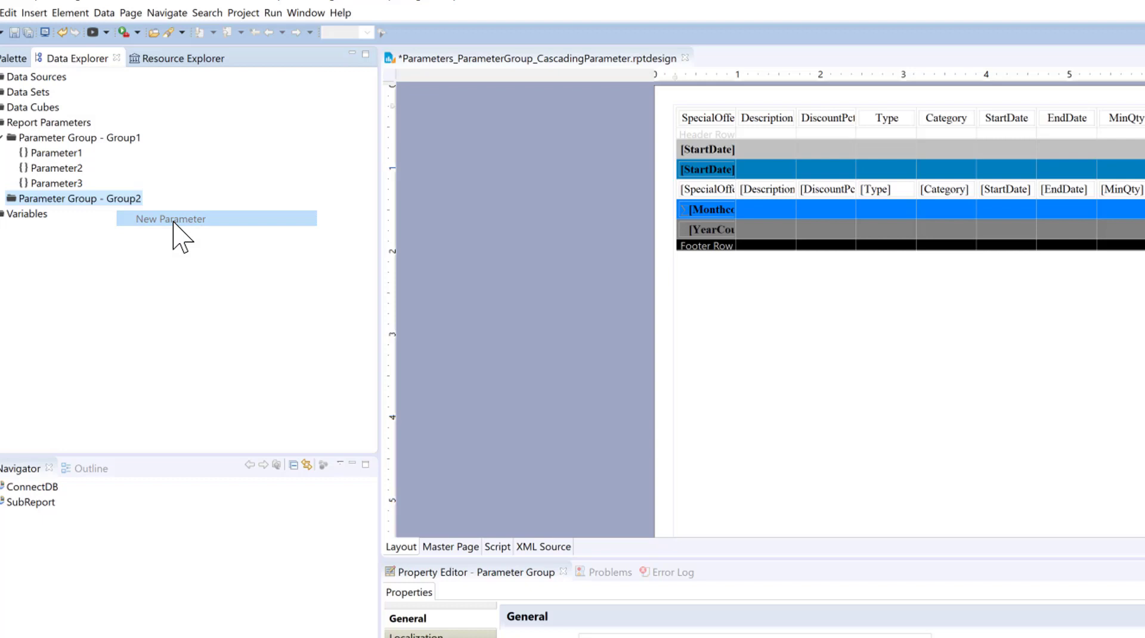
click(171, 218)
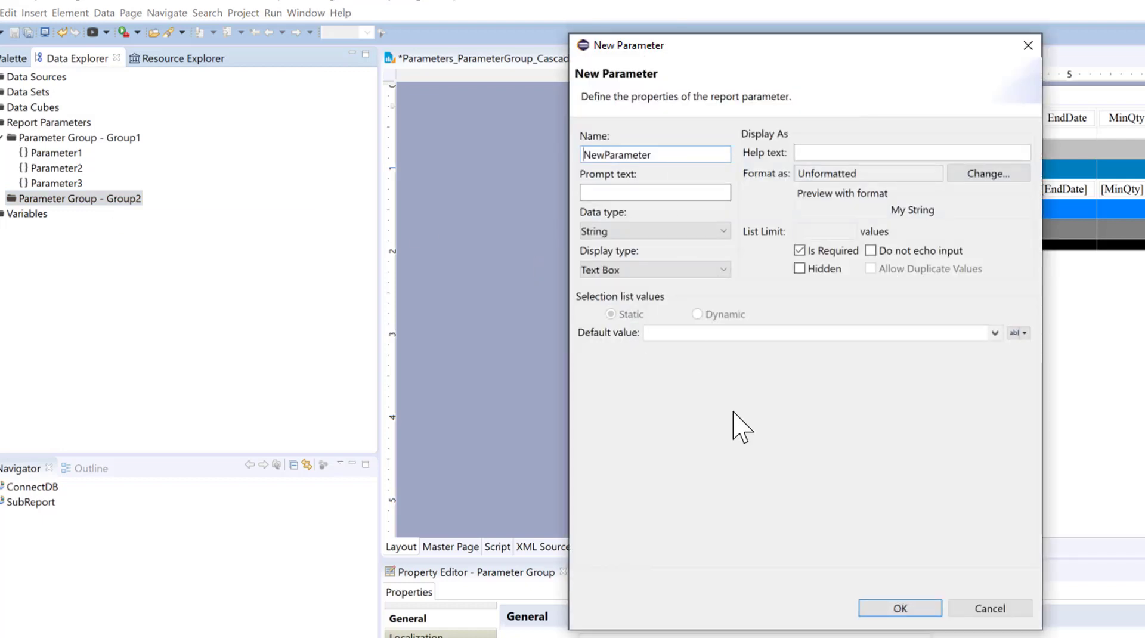
click(899, 608)
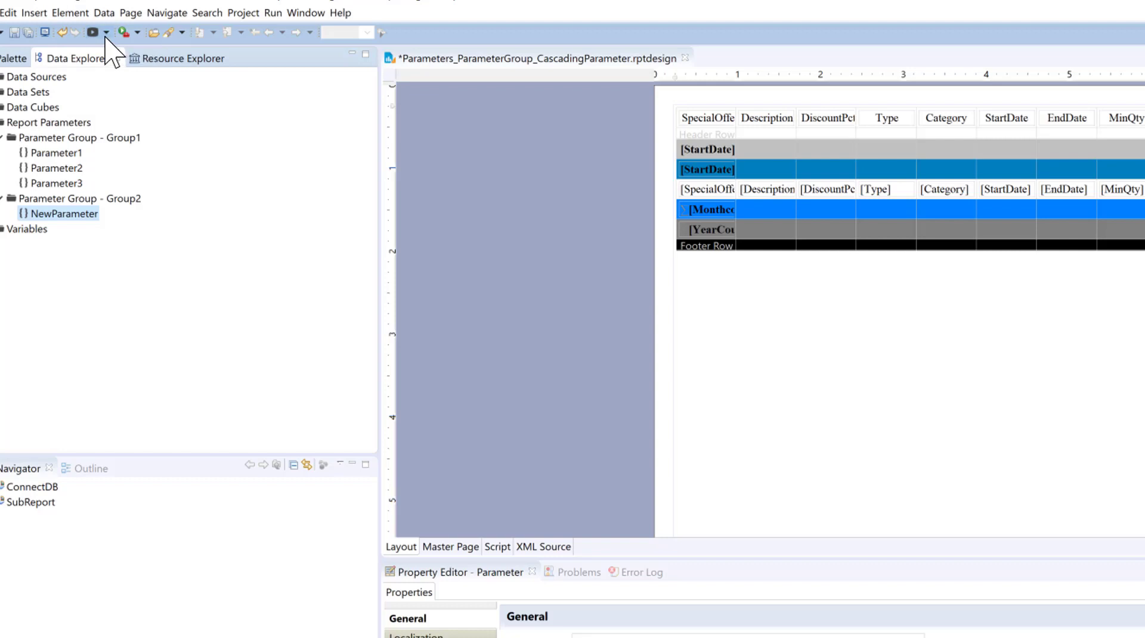
mouse_move(179, 57)
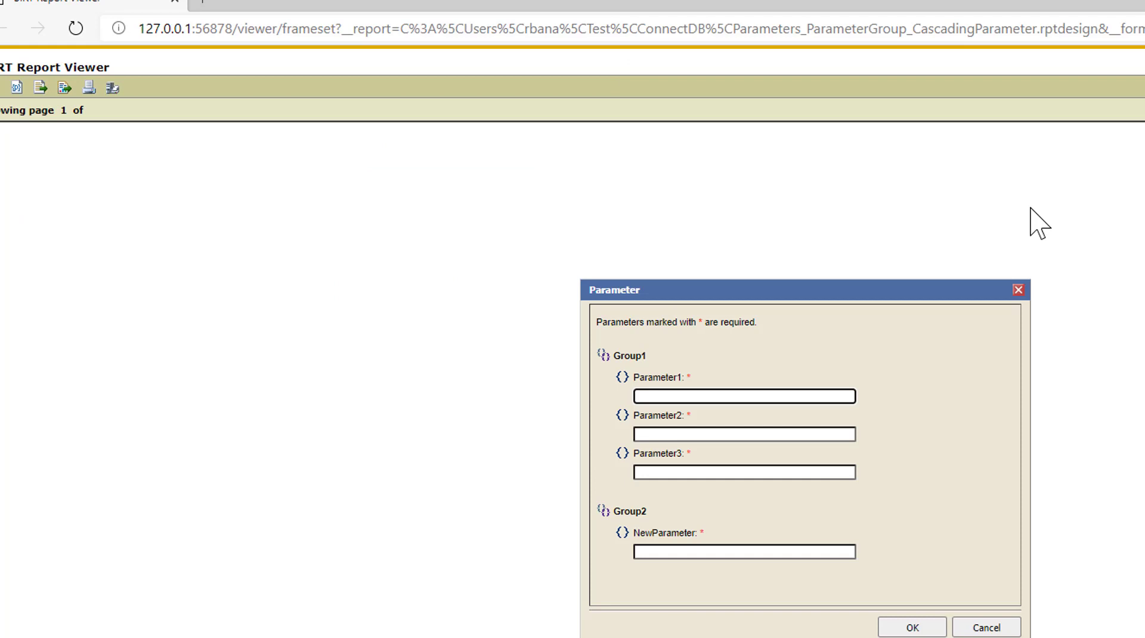
mouse_move(608, 426)
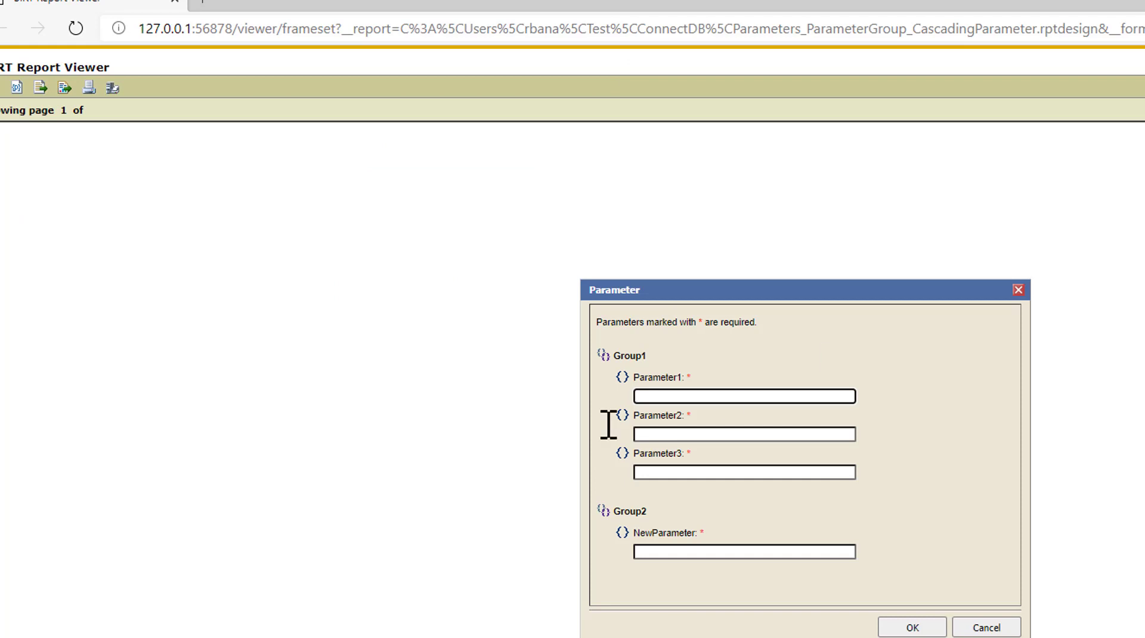
mouse_move(623, 523)
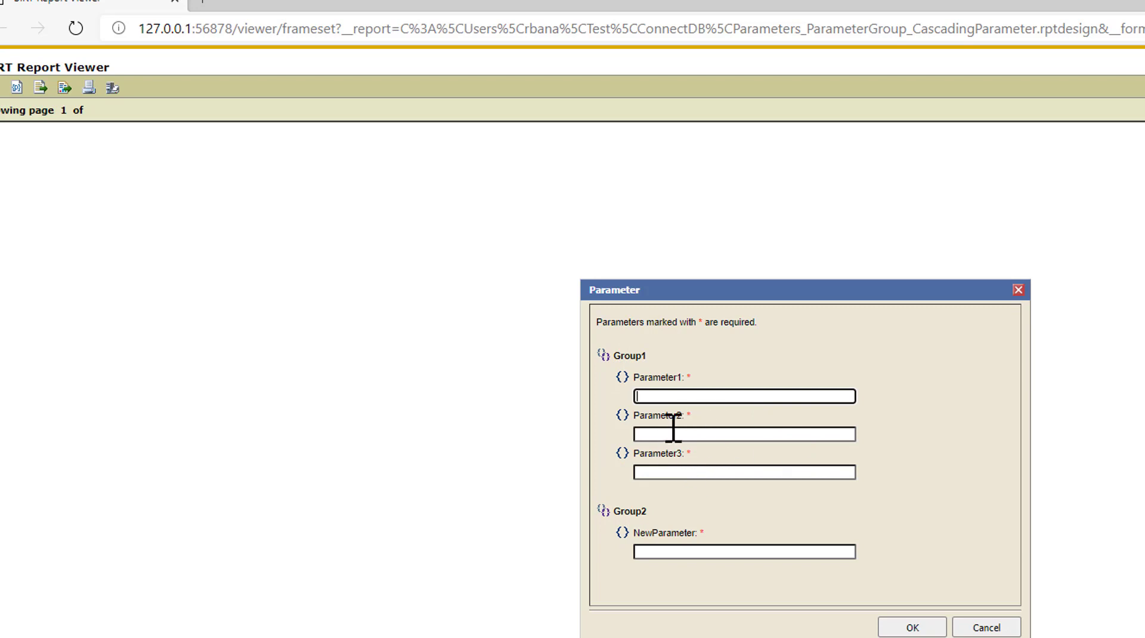
mouse_move(691, 391)
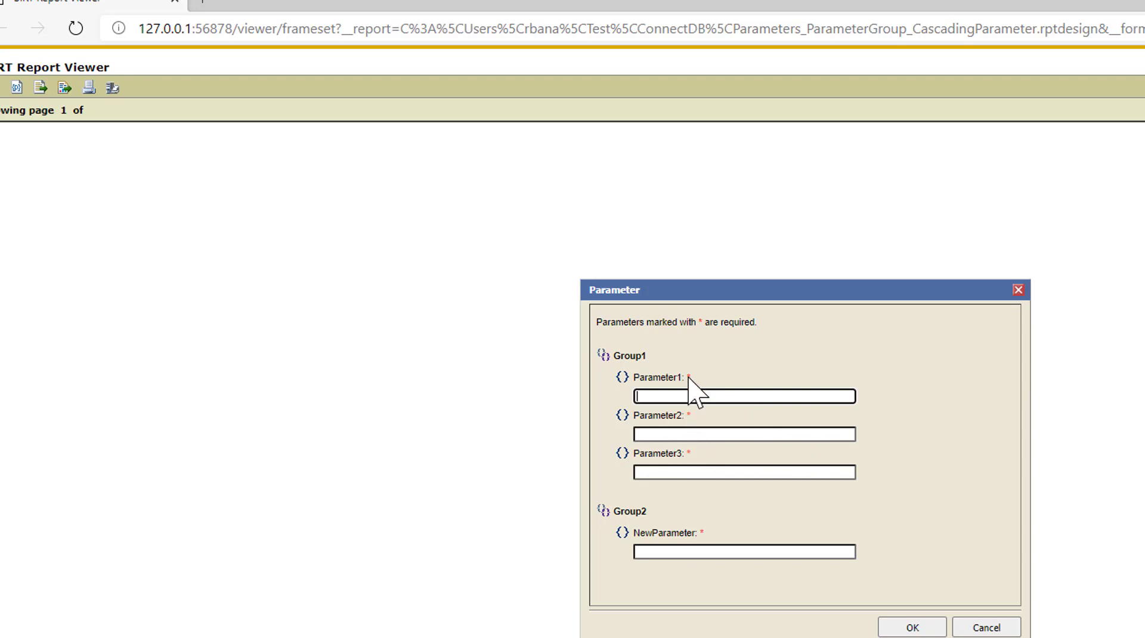
mouse_move(704, 526)
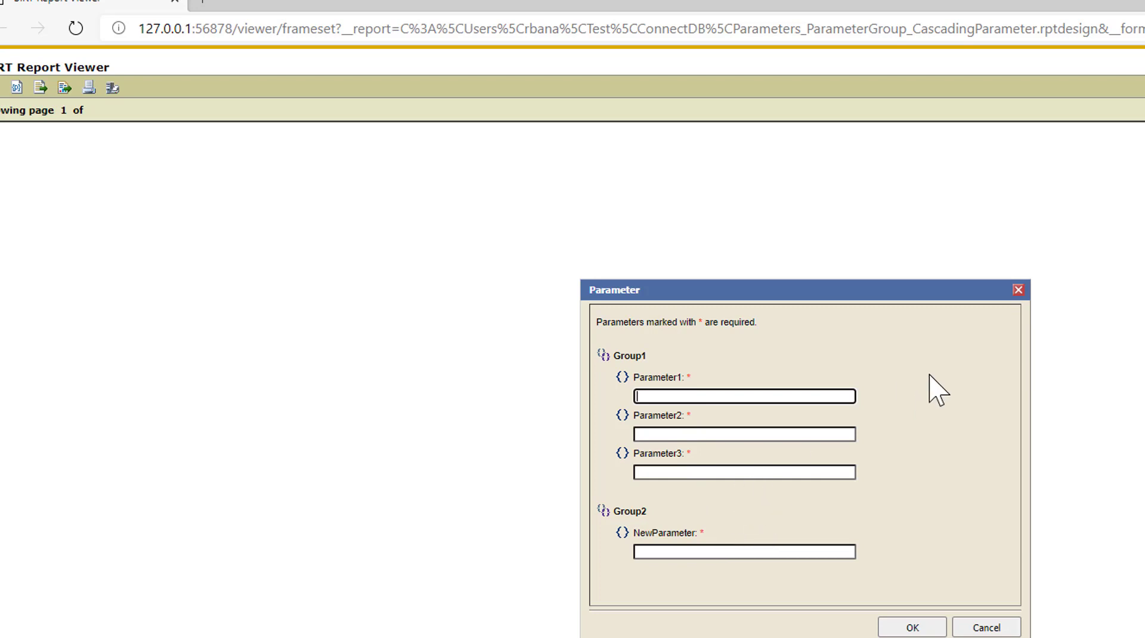
mouse_move(778, 293)
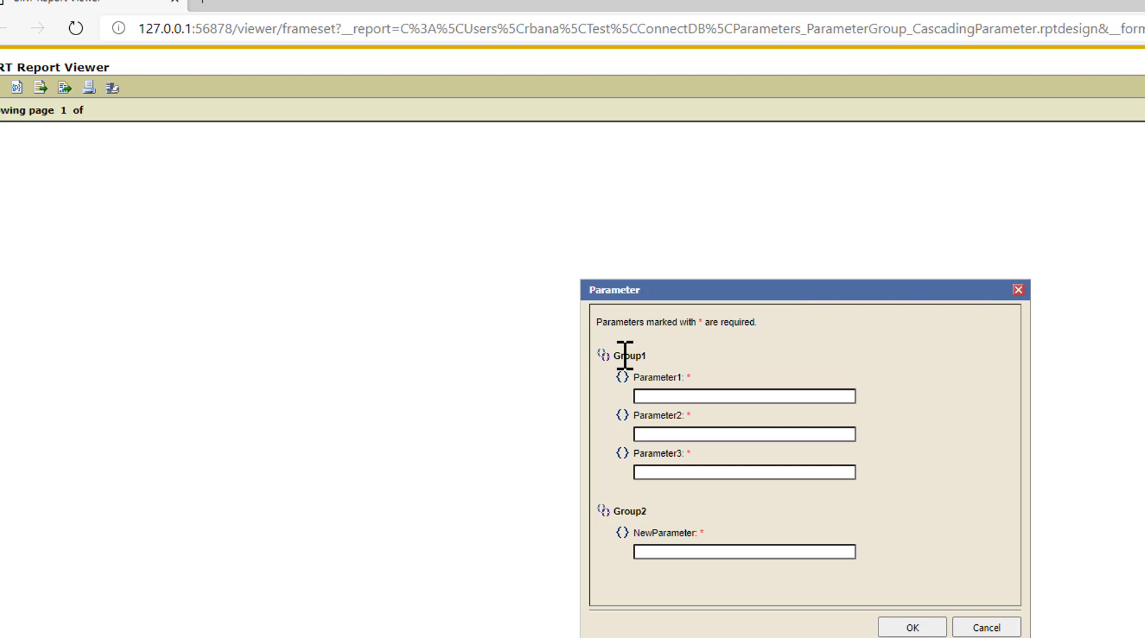
mouse_move(759, 434)
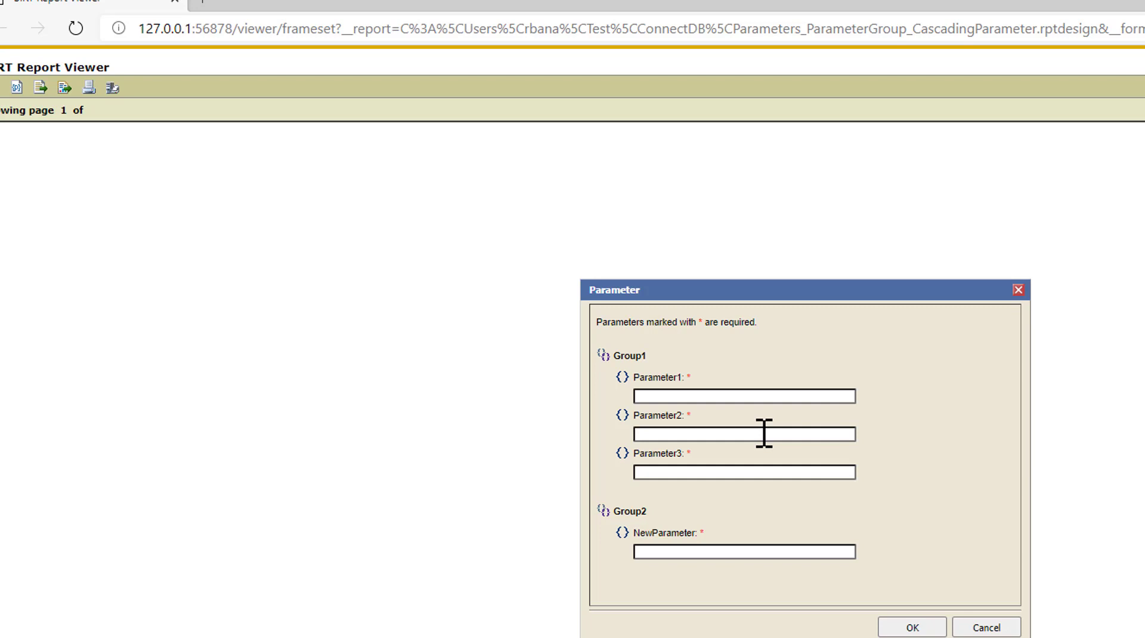
mouse_move(905, 630)
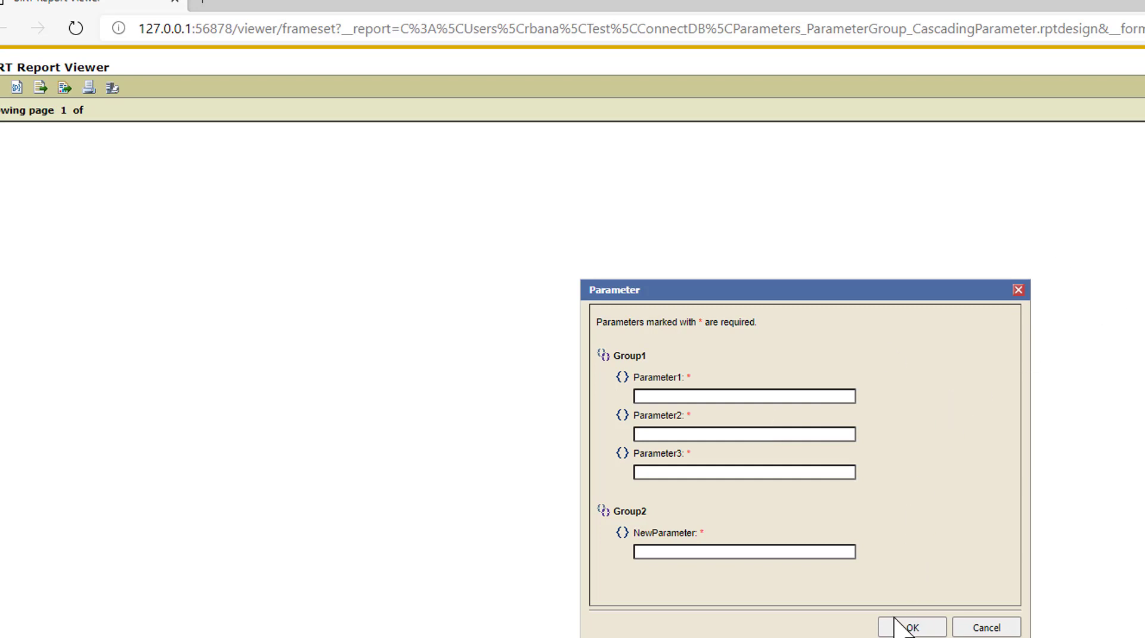
Step: Submit the viewer's parameter dialog empty and dismiss the Parameter1-required warning
click(909, 627)
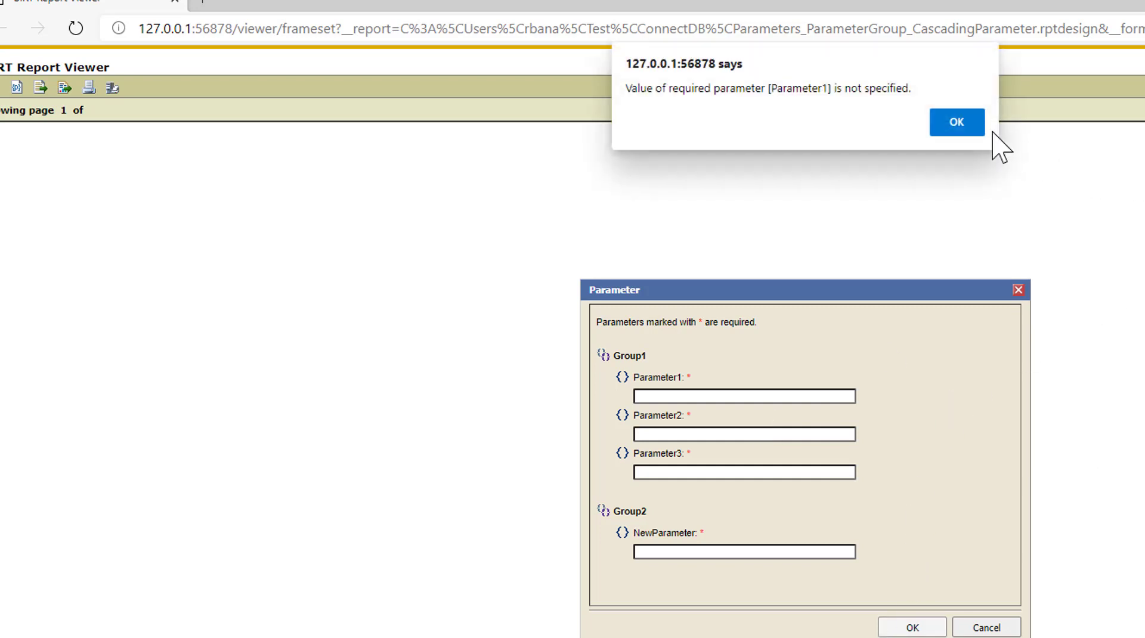
click(956, 122)
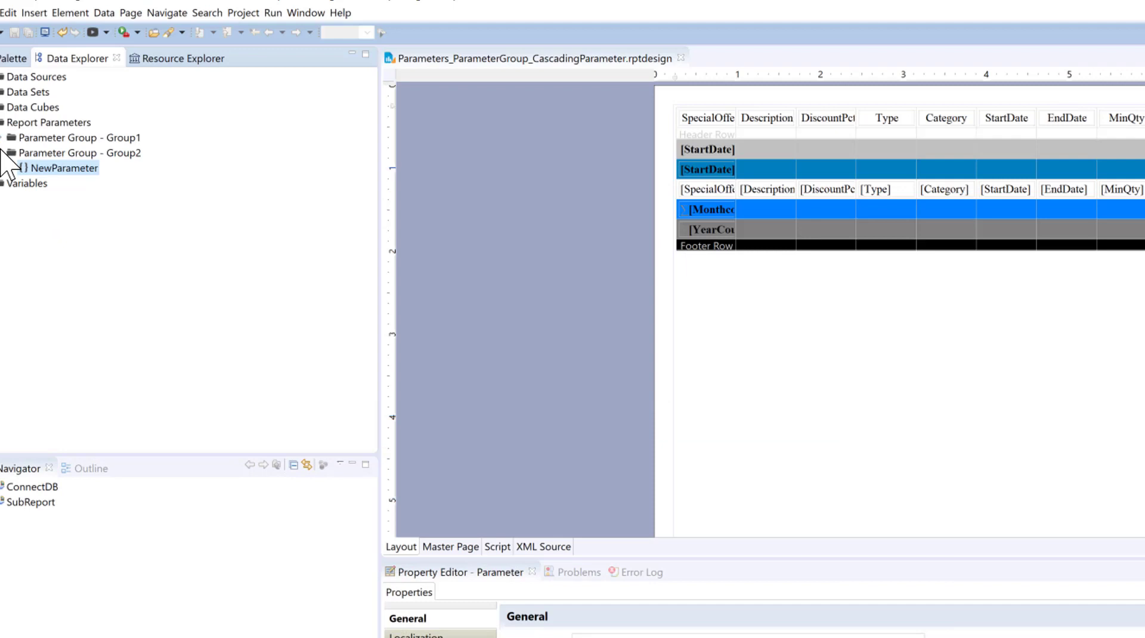
Step: Collapse the parameter groups, expand Data Sets and open the SpecialOffer data set editor
click(79, 153)
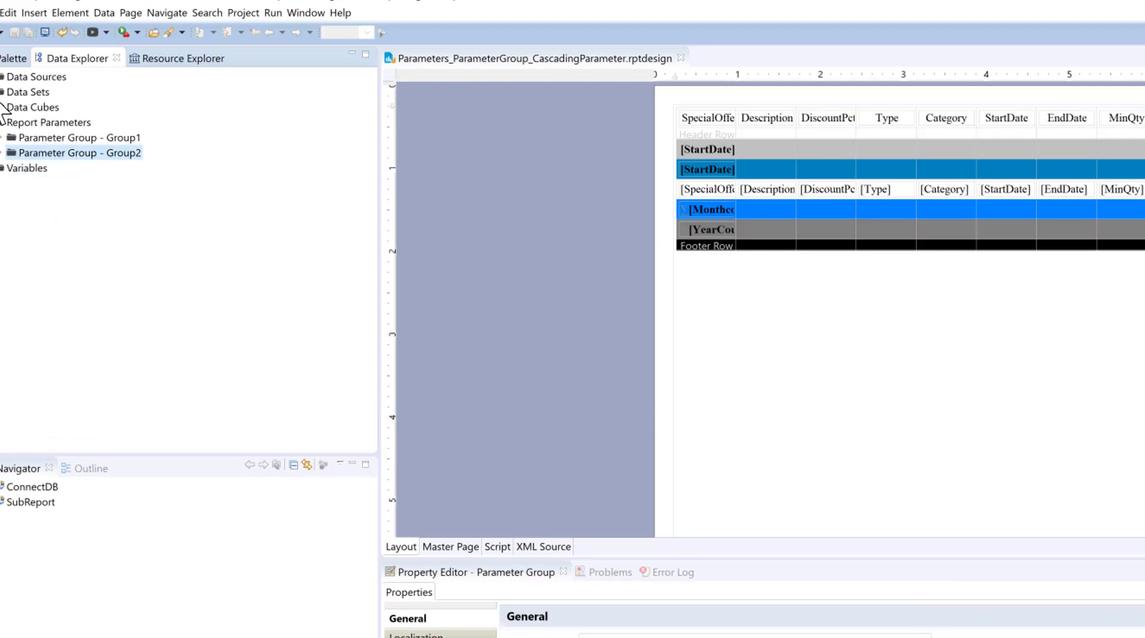
click(27, 92)
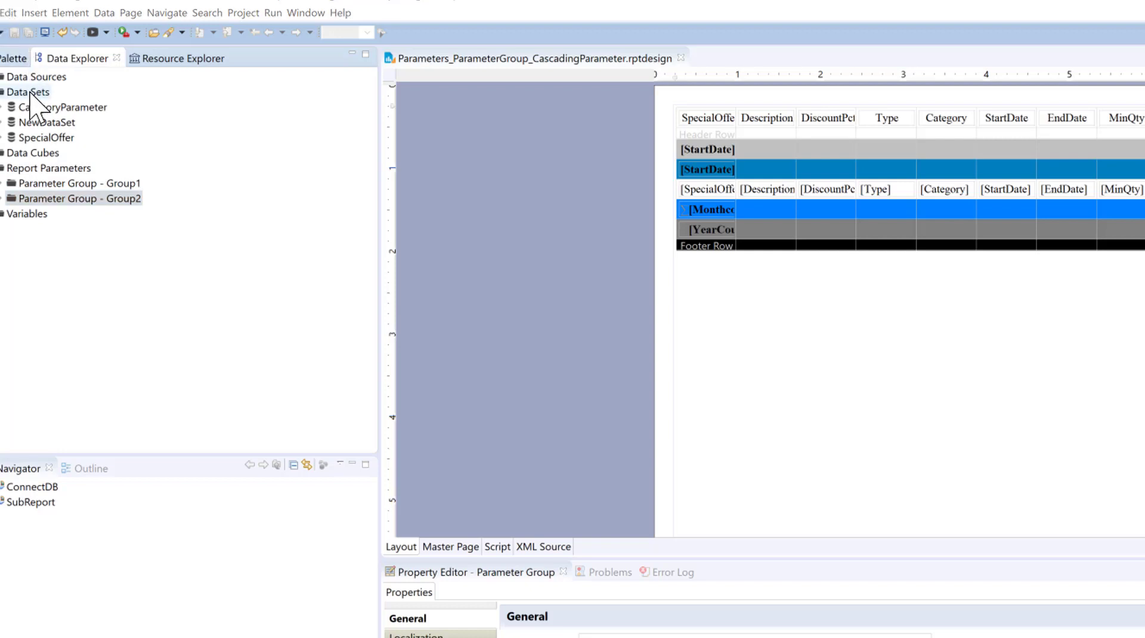
click(44, 151)
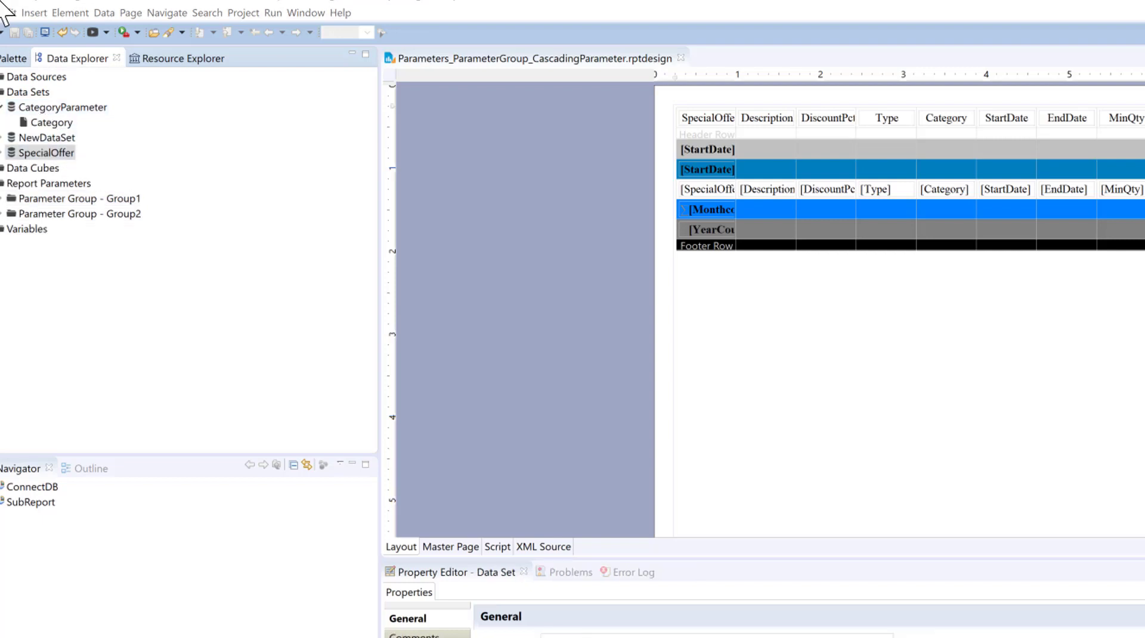
mouse_move(46, 153)
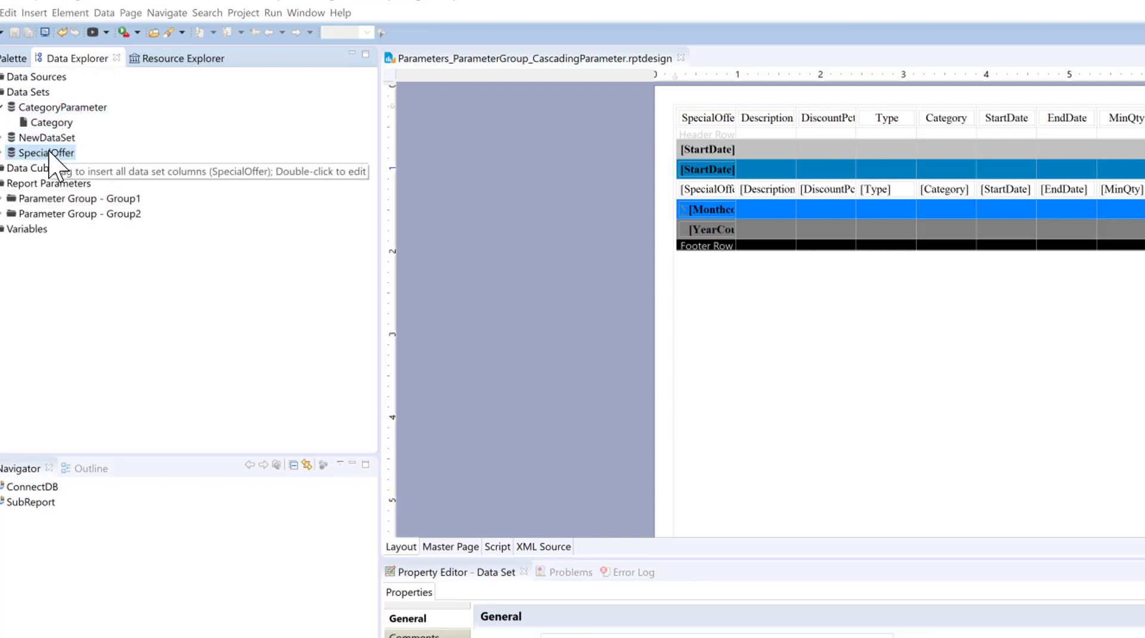
double_click(45, 153)
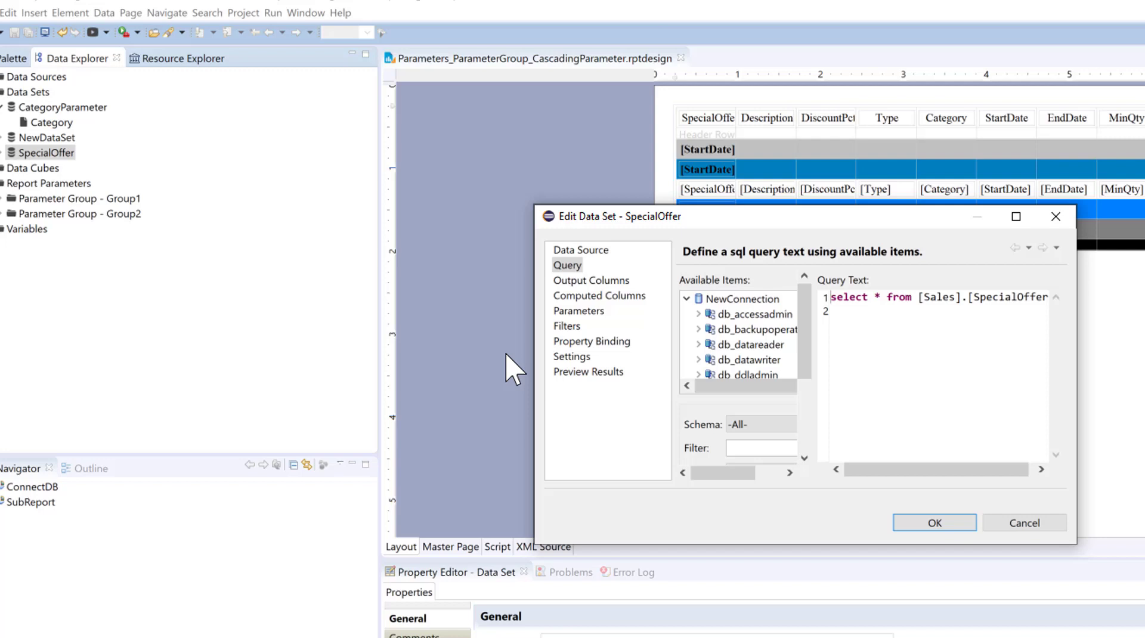
Step: Preview the SpecialOffer rows, inspect their Type and Category values, then close the editor
click(588, 372)
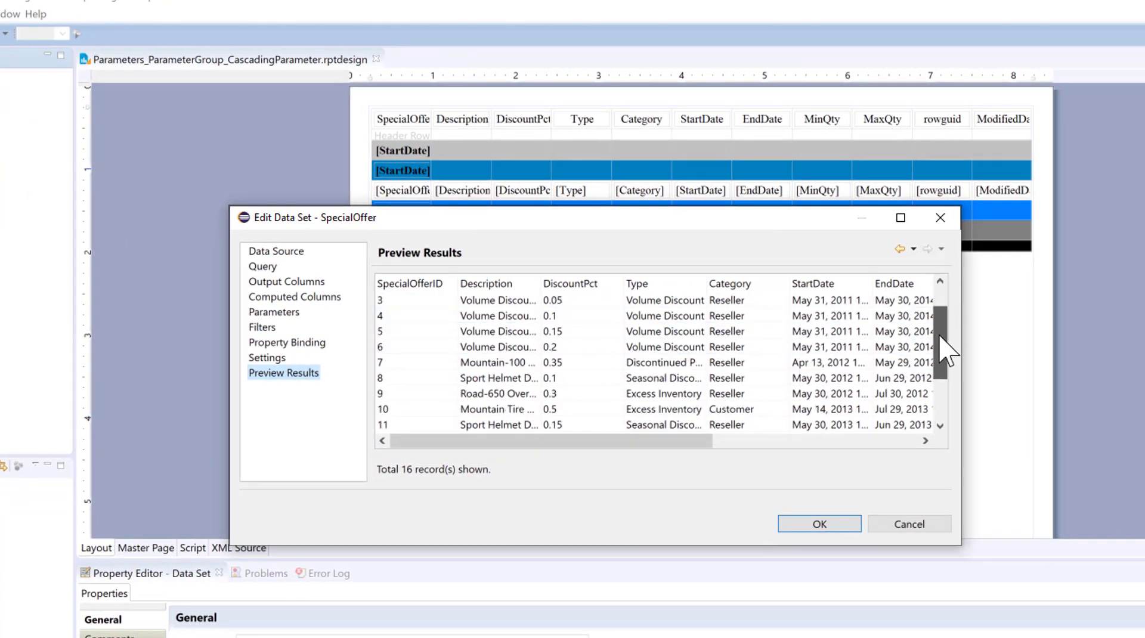
scroll(down, 3)
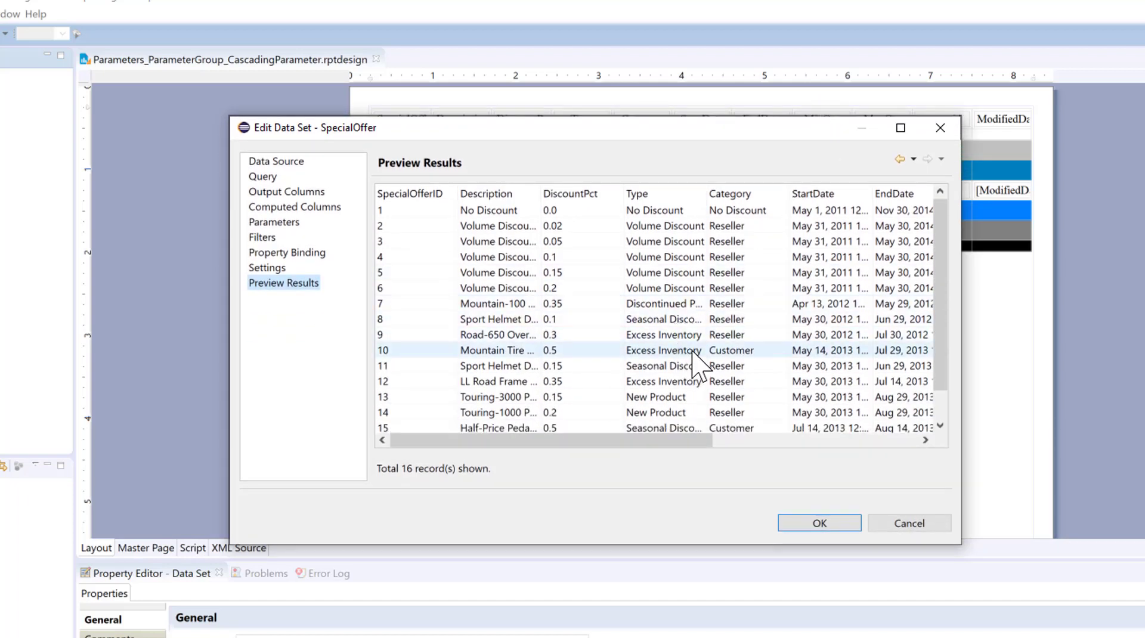
click(664, 256)
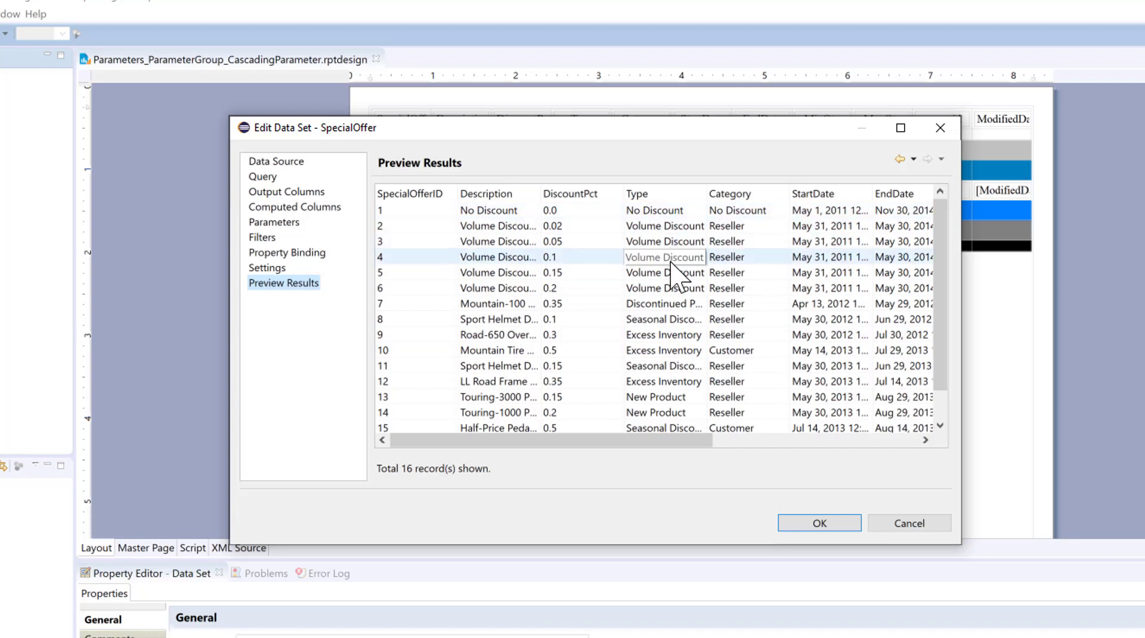
click(730, 226)
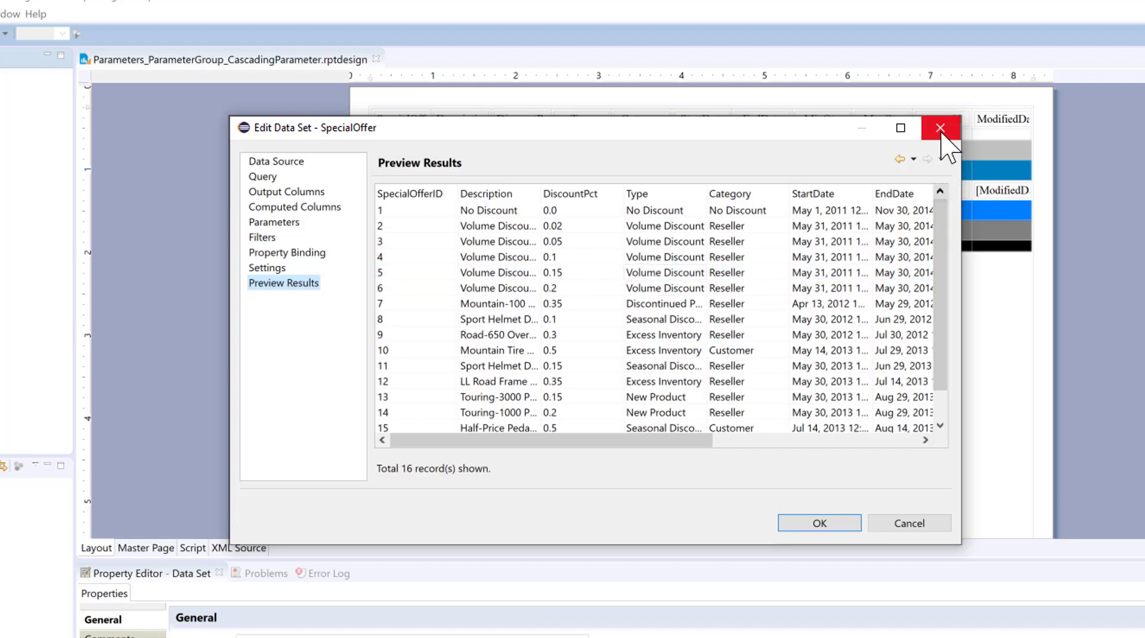
mouse_move(941, 128)
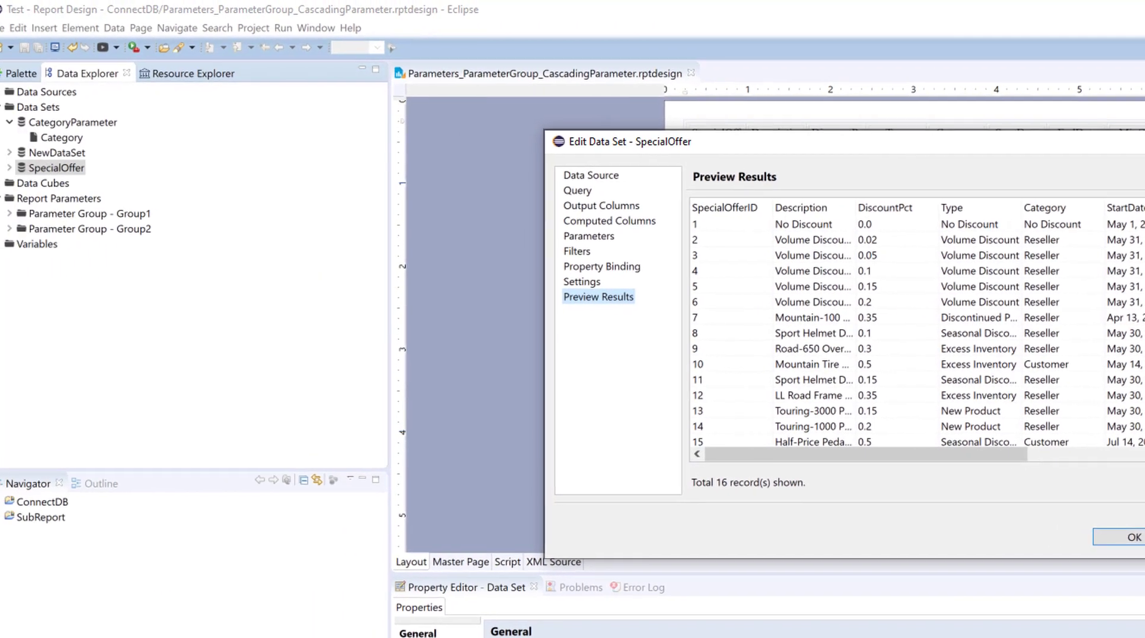
click(1134, 538)
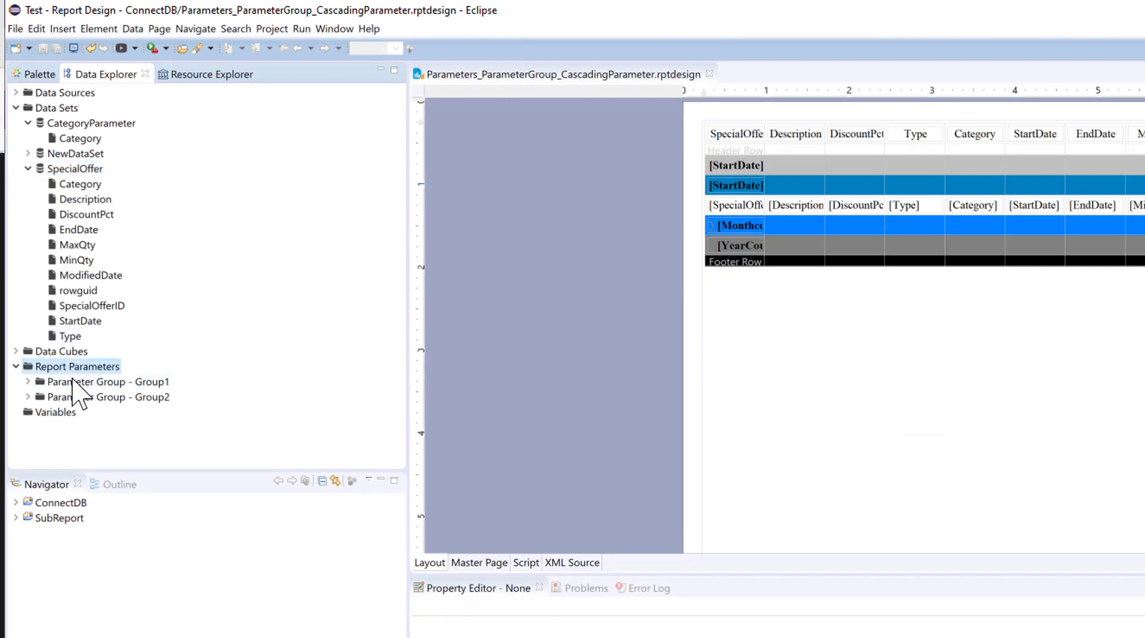
Step: Start a new cascading parameter group named Cascading1 and begin adding its first parameter
right_click(75, 366)
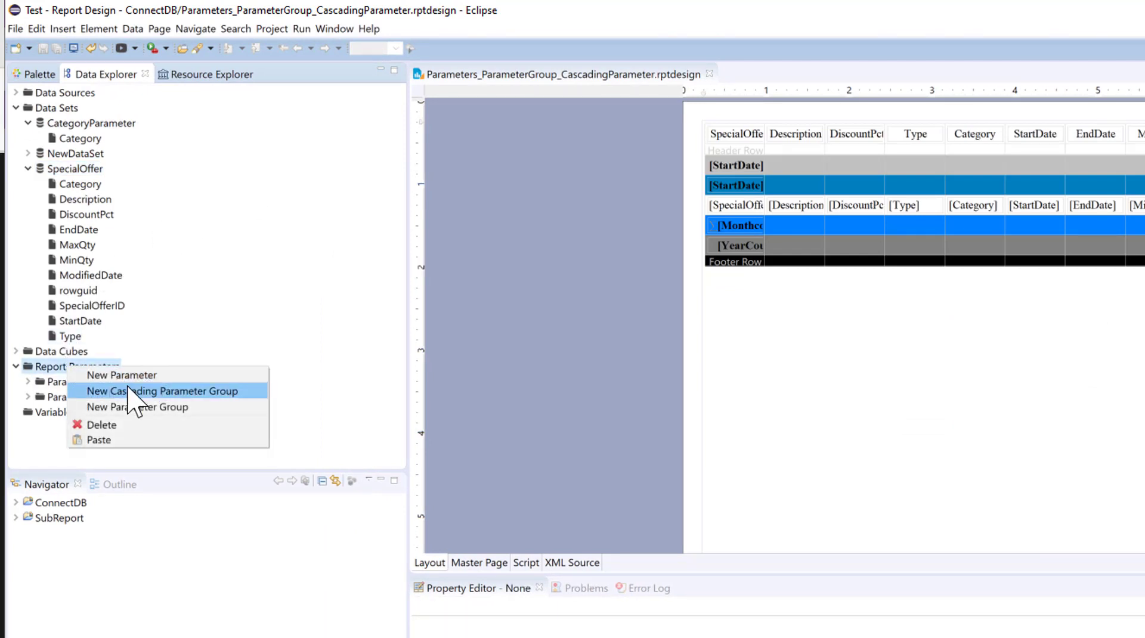
click(161, 390)
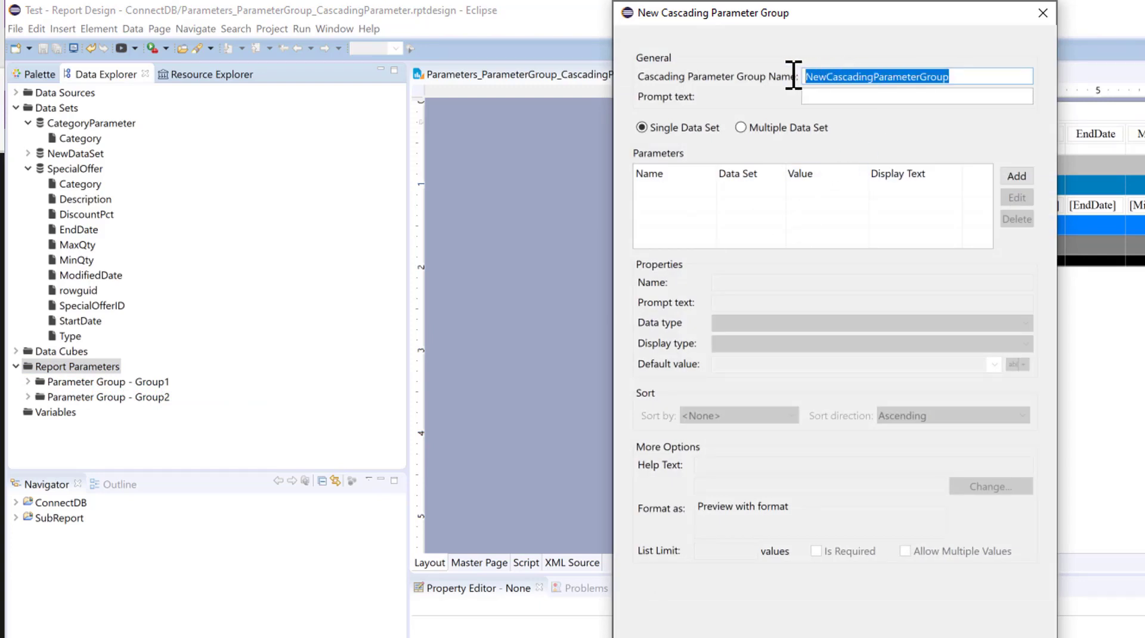
text(C)
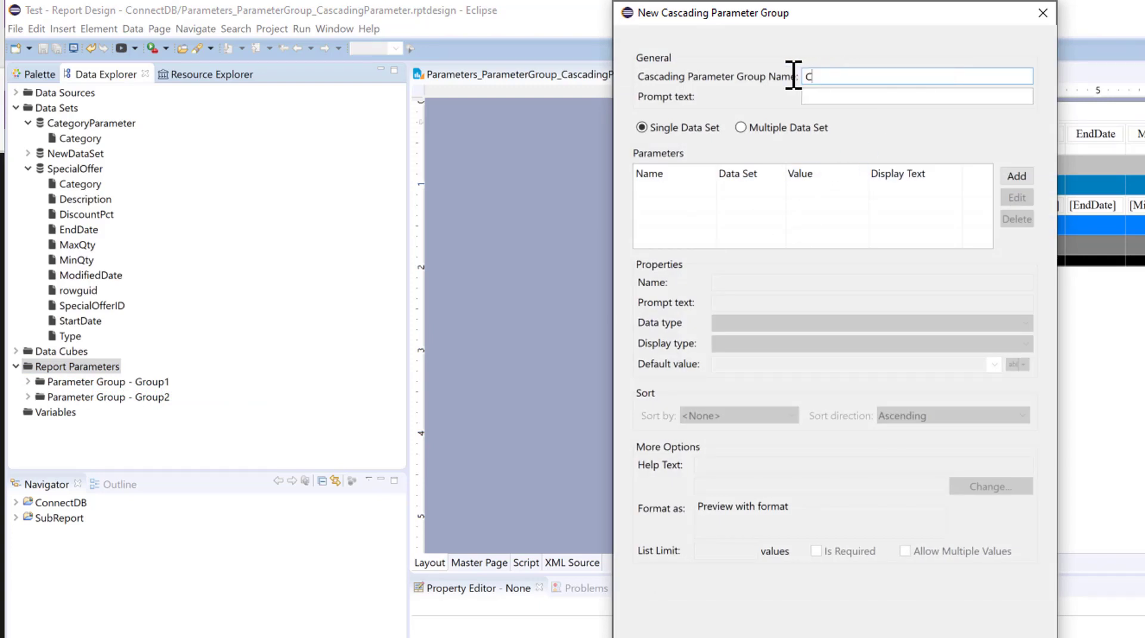
text(Cascading)
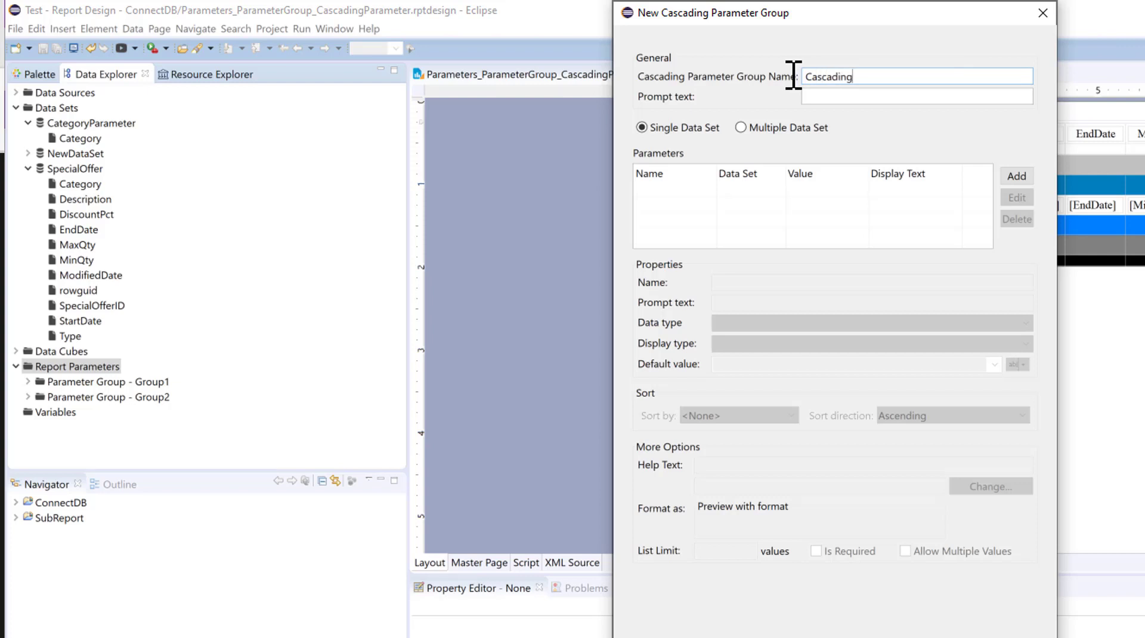
text(1)
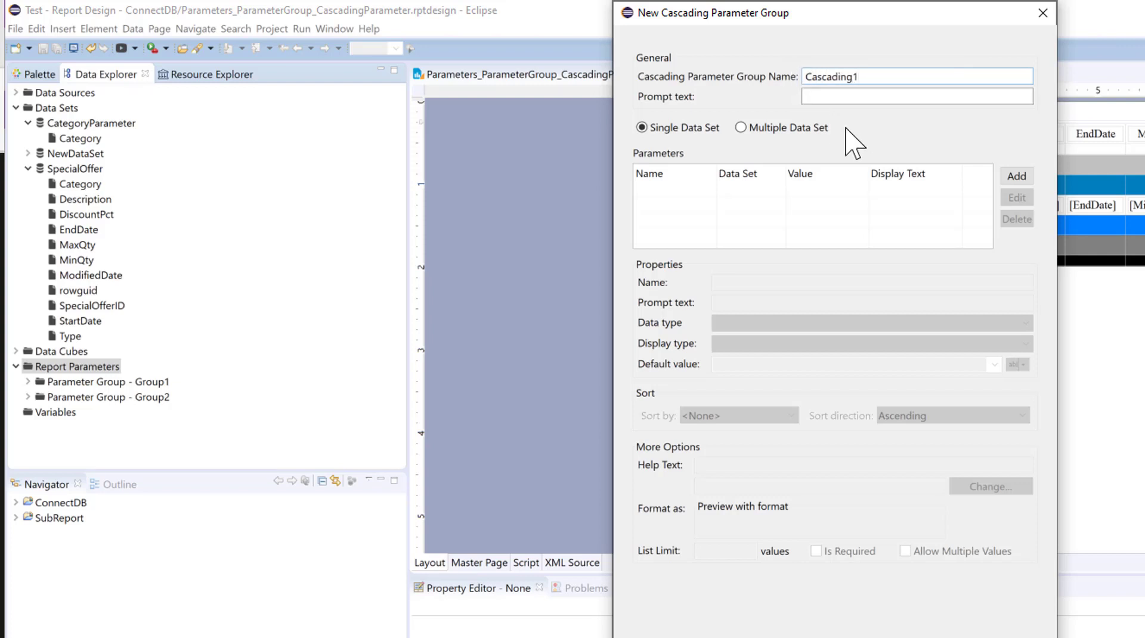
mouse_move(949, 157)
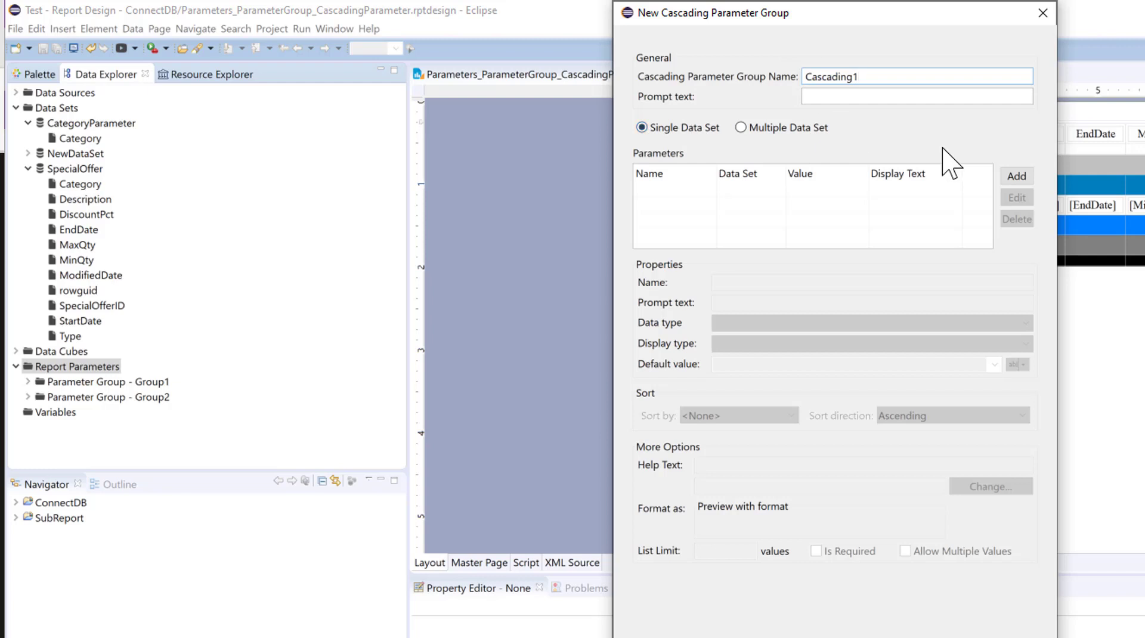
click(1014, 177)
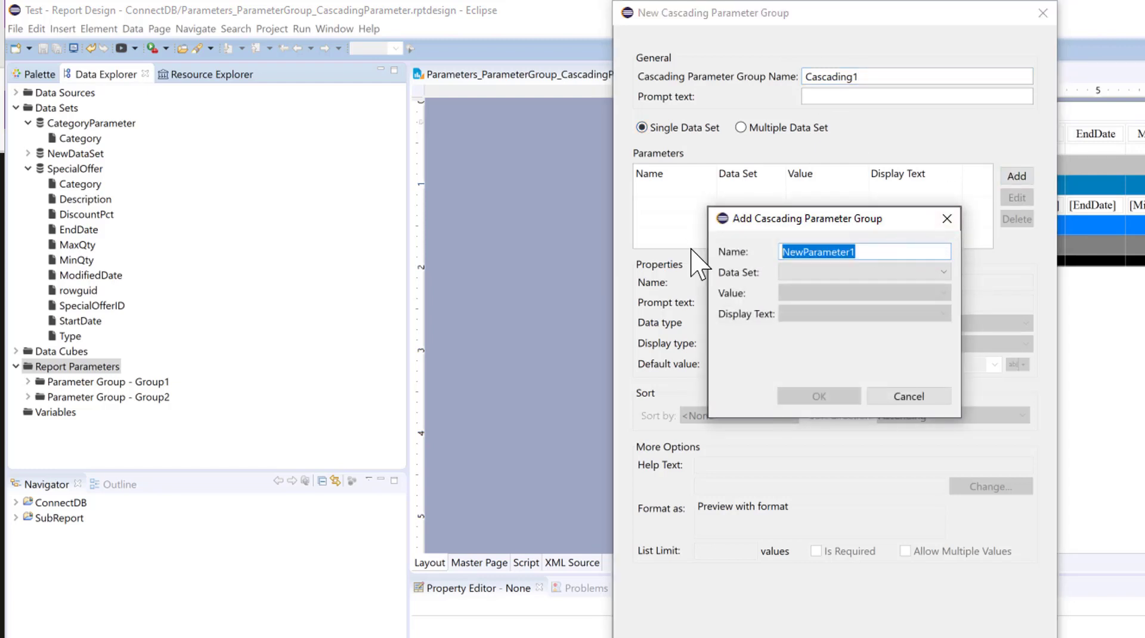
Step: Add a Category parameter taking values from the SpecialOffer data set's Category column
text(Category)
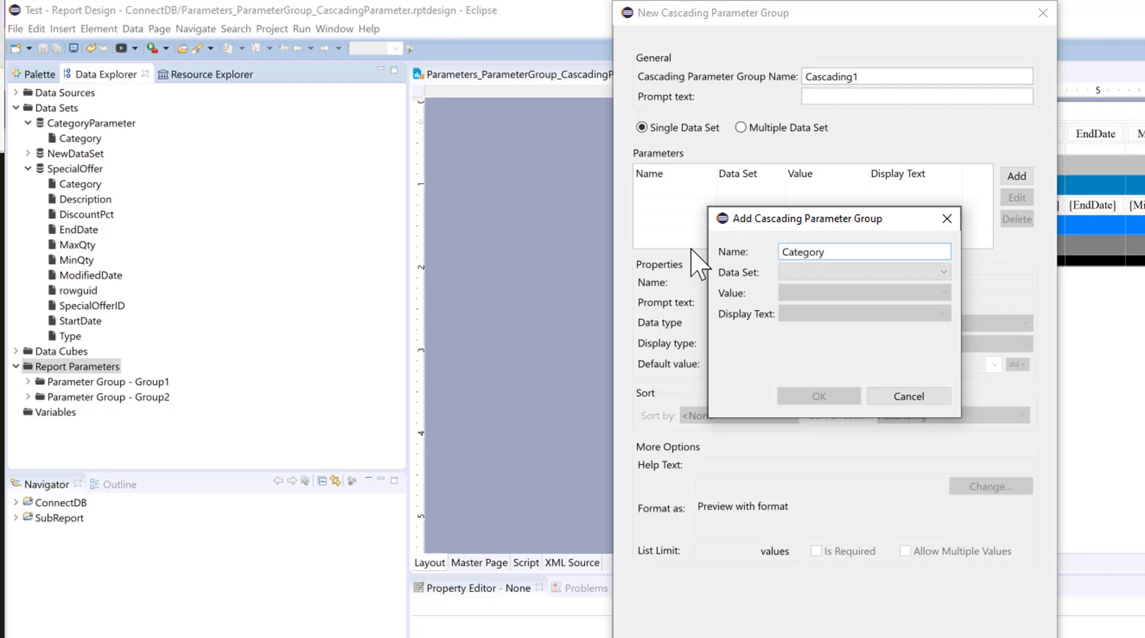
key(BackSpace)
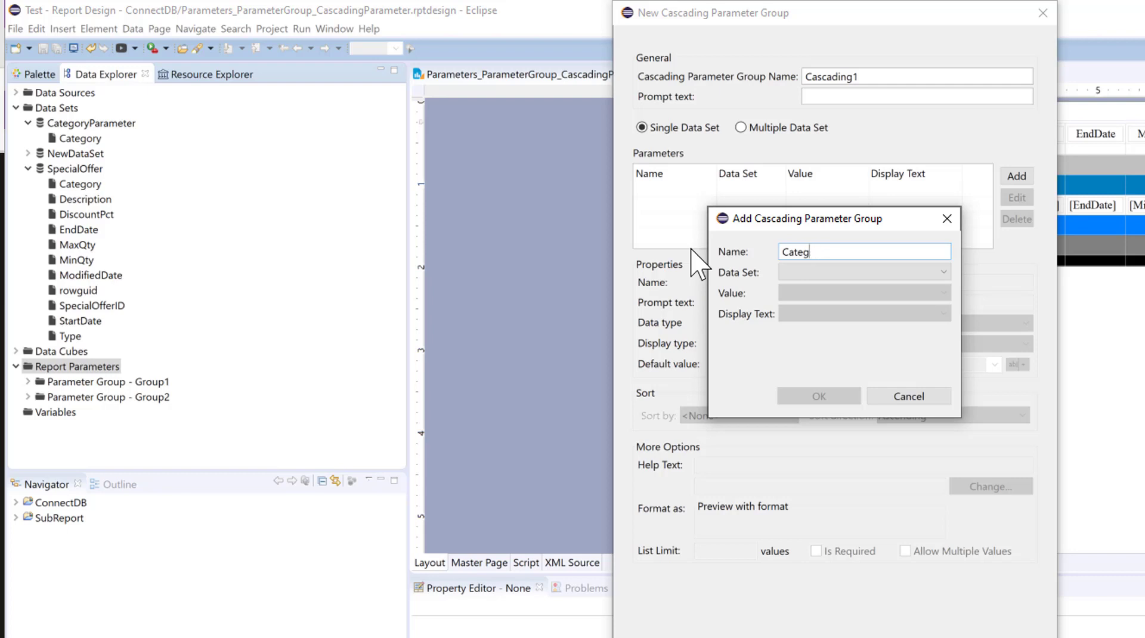
key(BackSpace)
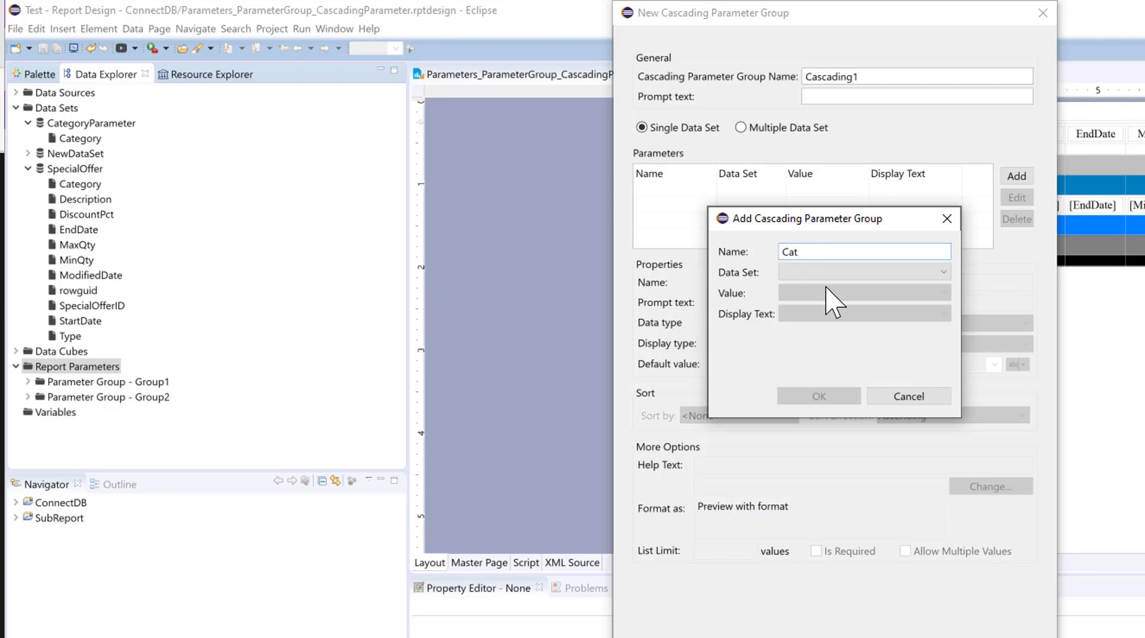
mouse_move(656, 305)
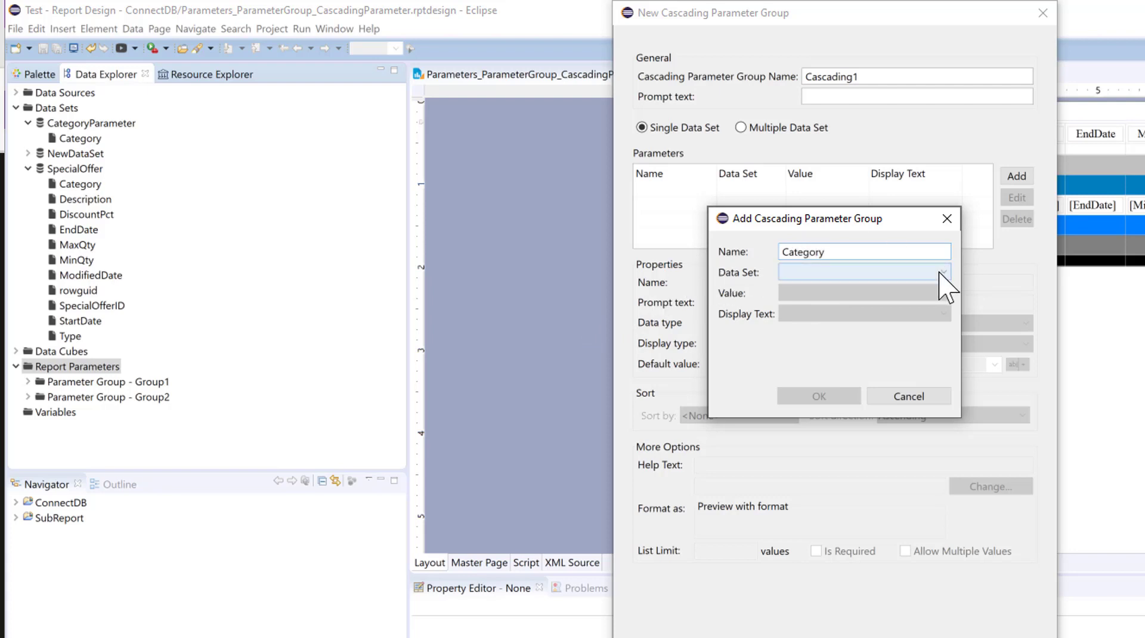
click(944, 272)
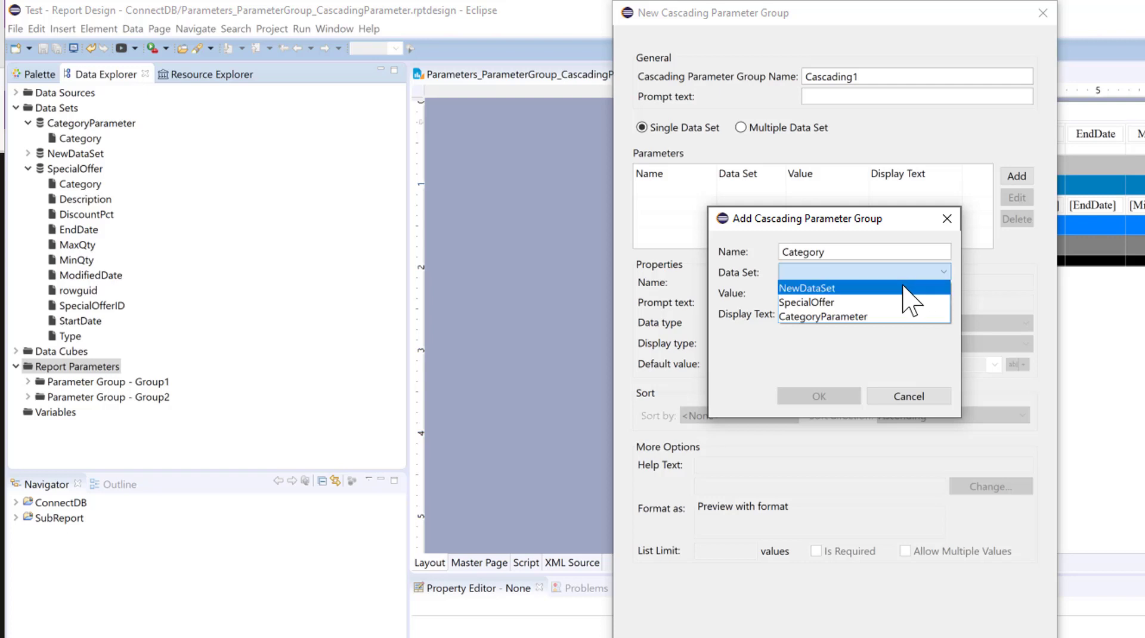
click(805, 302)
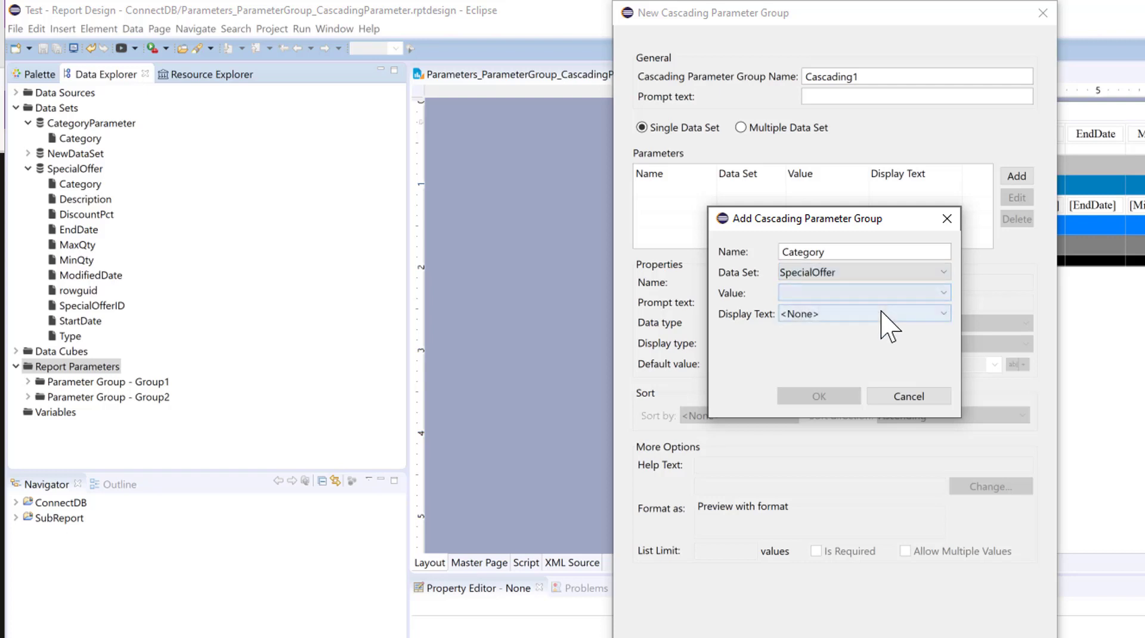
click(942, 292)
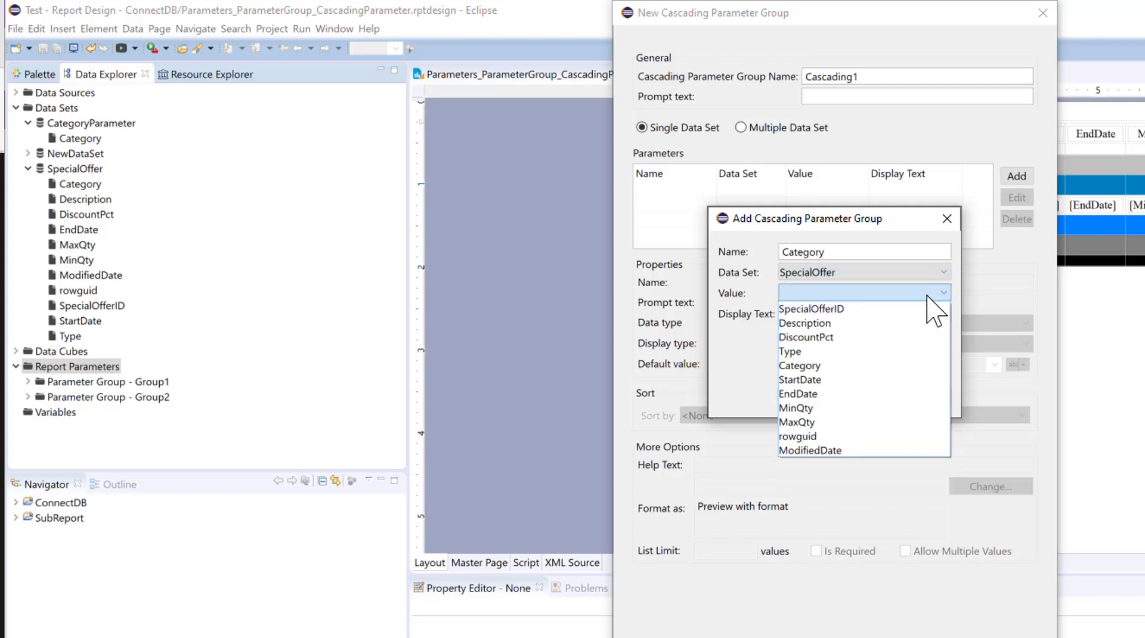
click(798, 365)
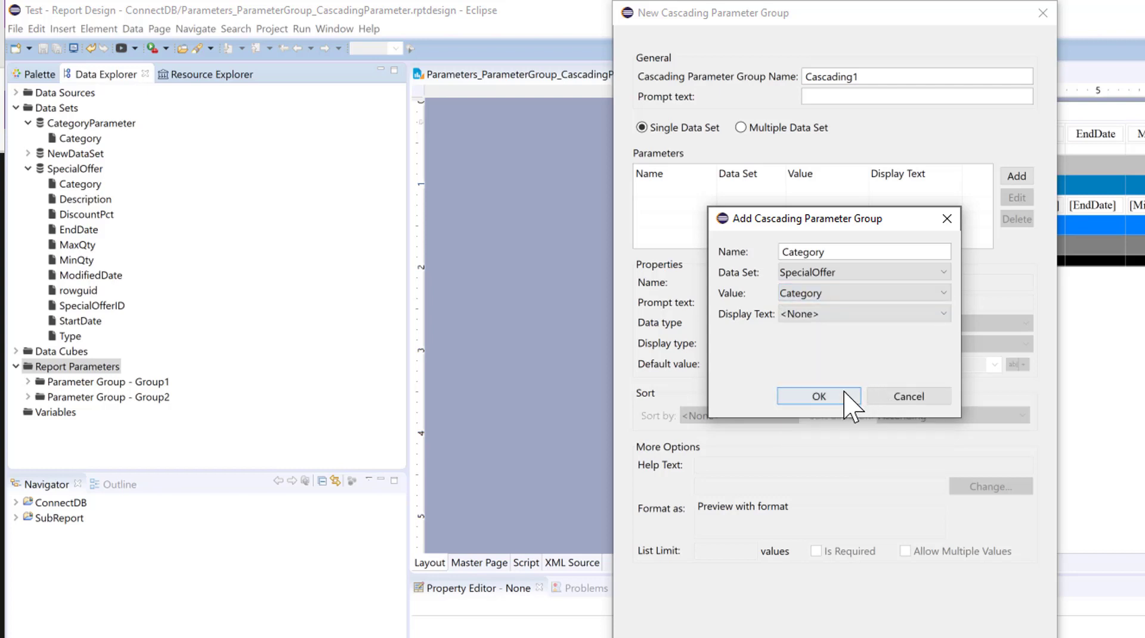
click(818, 396)
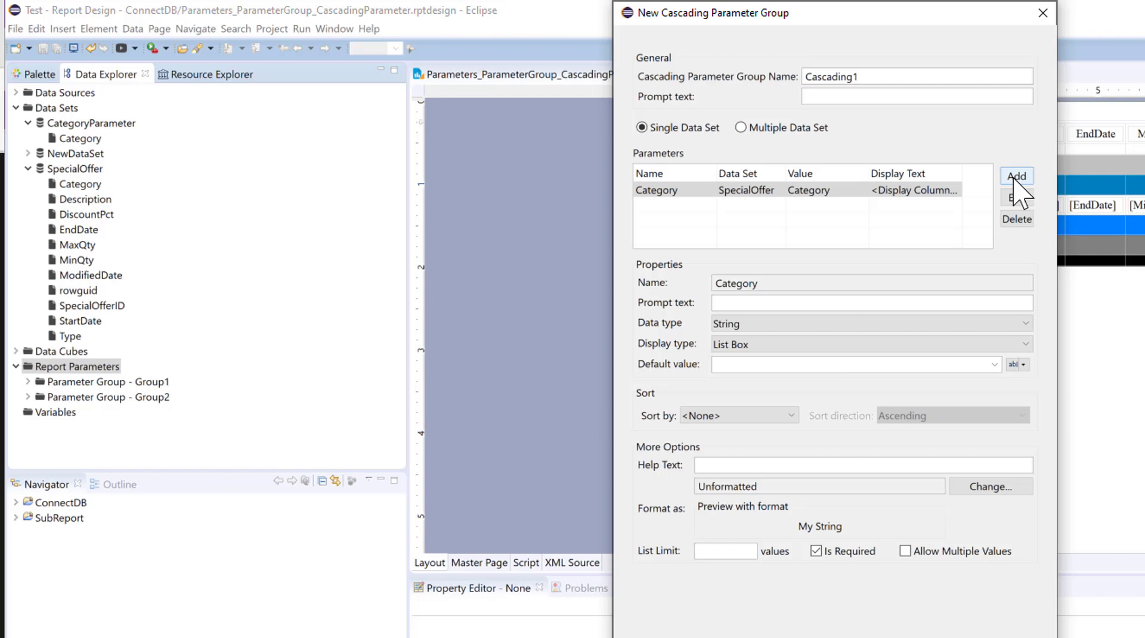
Step: Add a second parameter, Type, using the SpecialOffer Type column as its value
click(1015, 176)
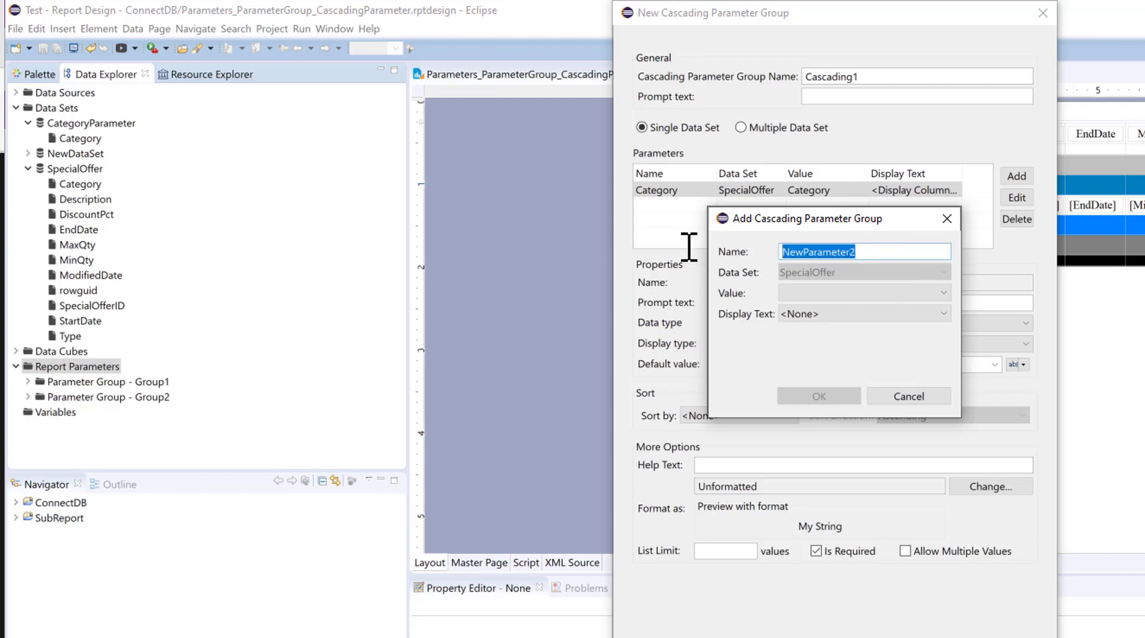
text(Type)
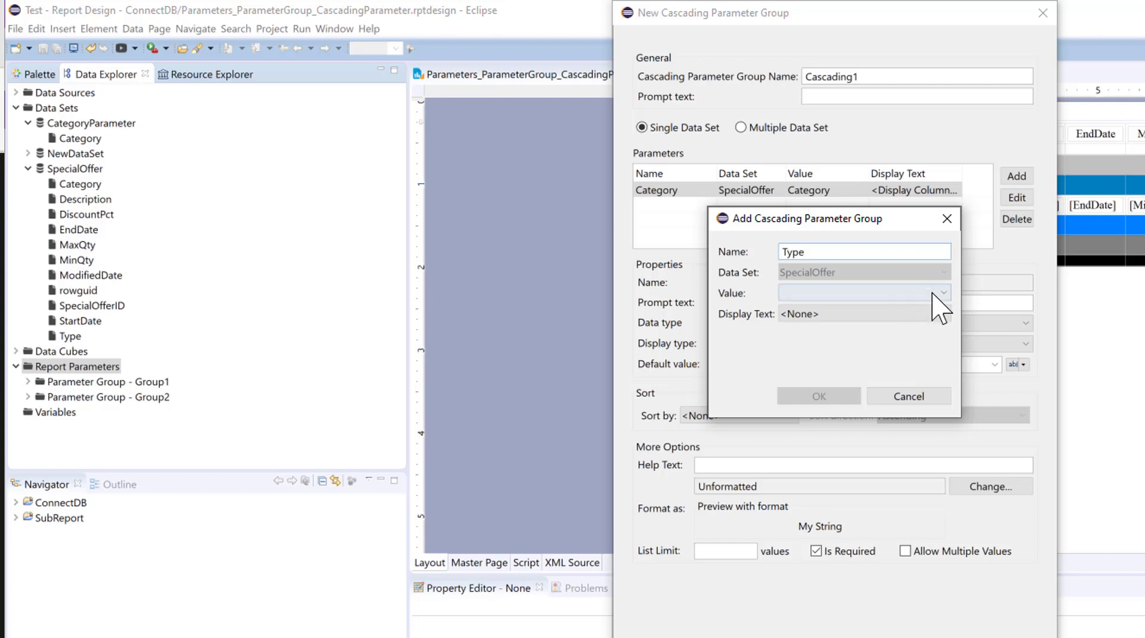
click(944, 292)
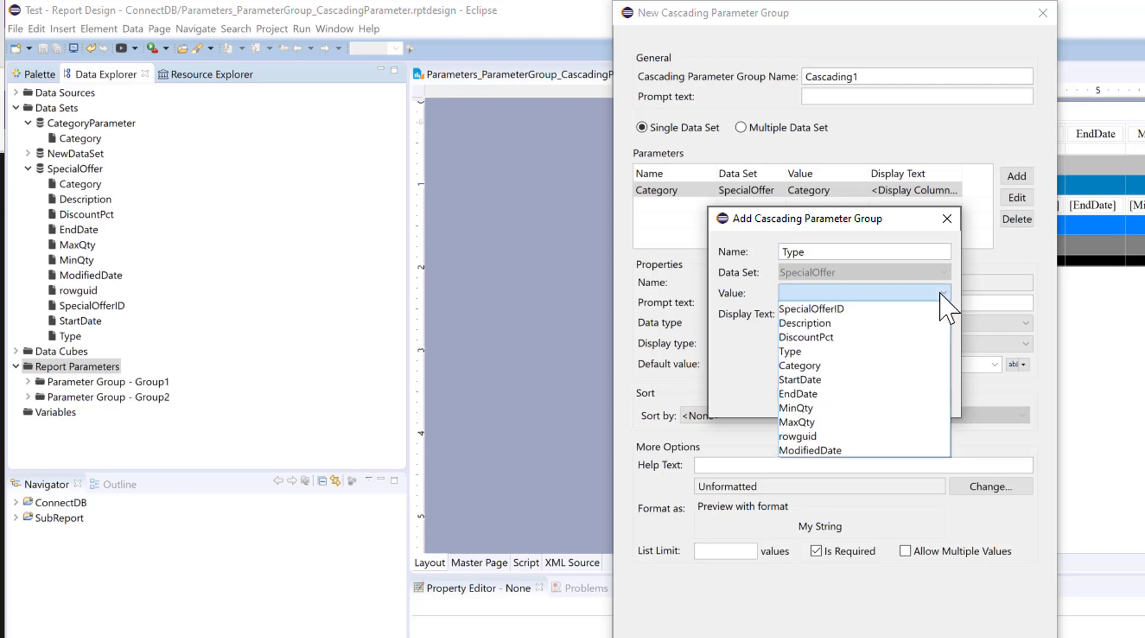
click(789, 351)
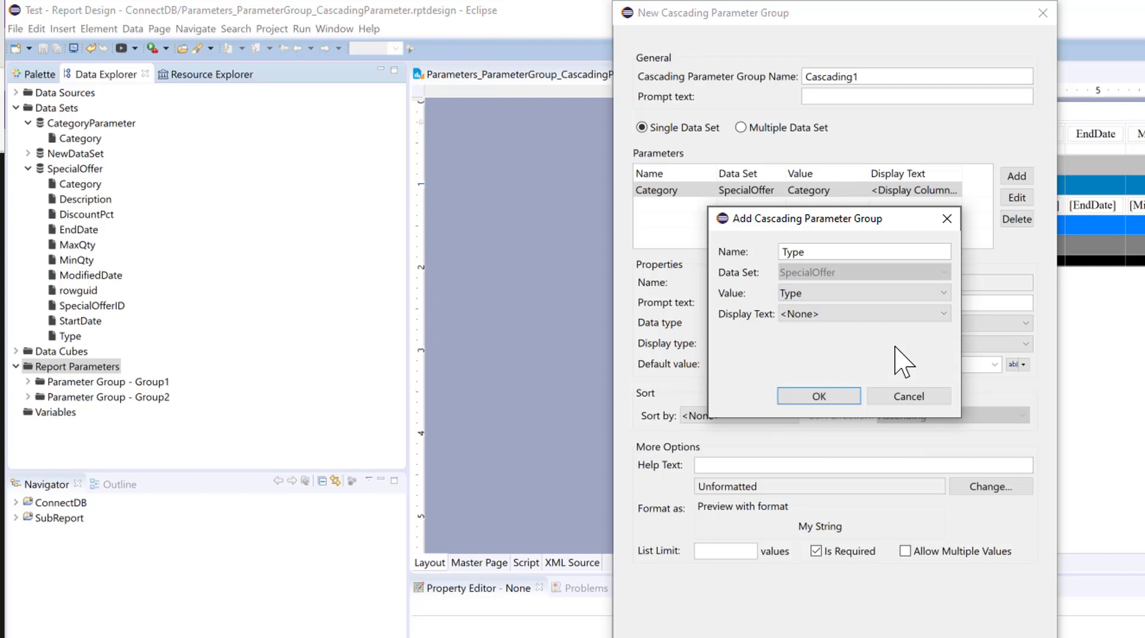
click(942, 314)
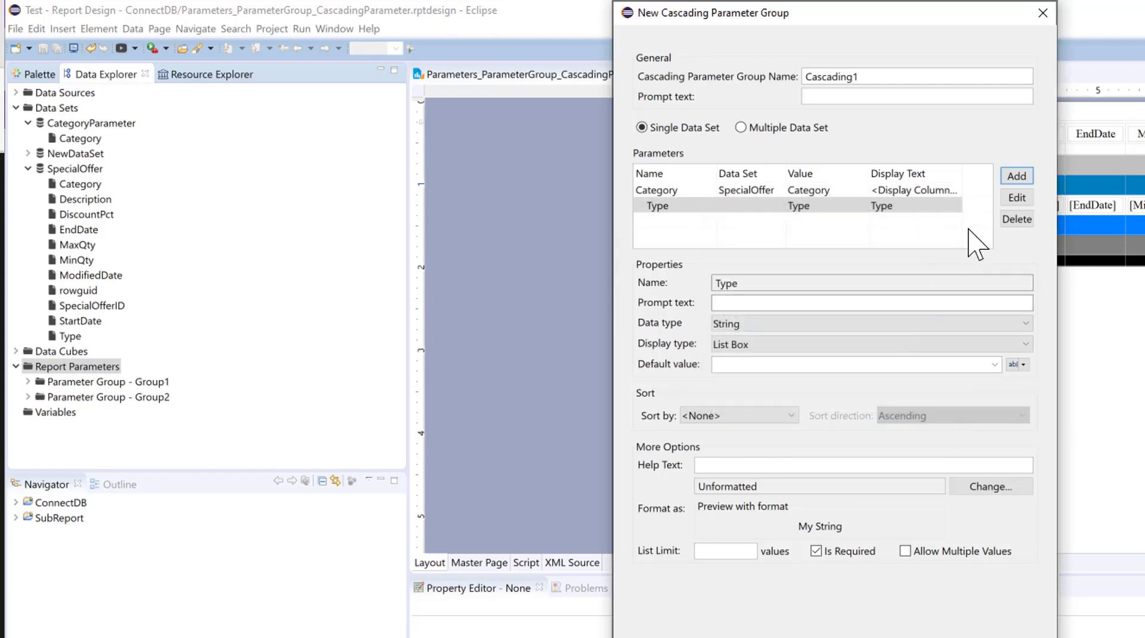
Step: Edit the Category parameter to show the Category column as its display text
click(1015, 197)
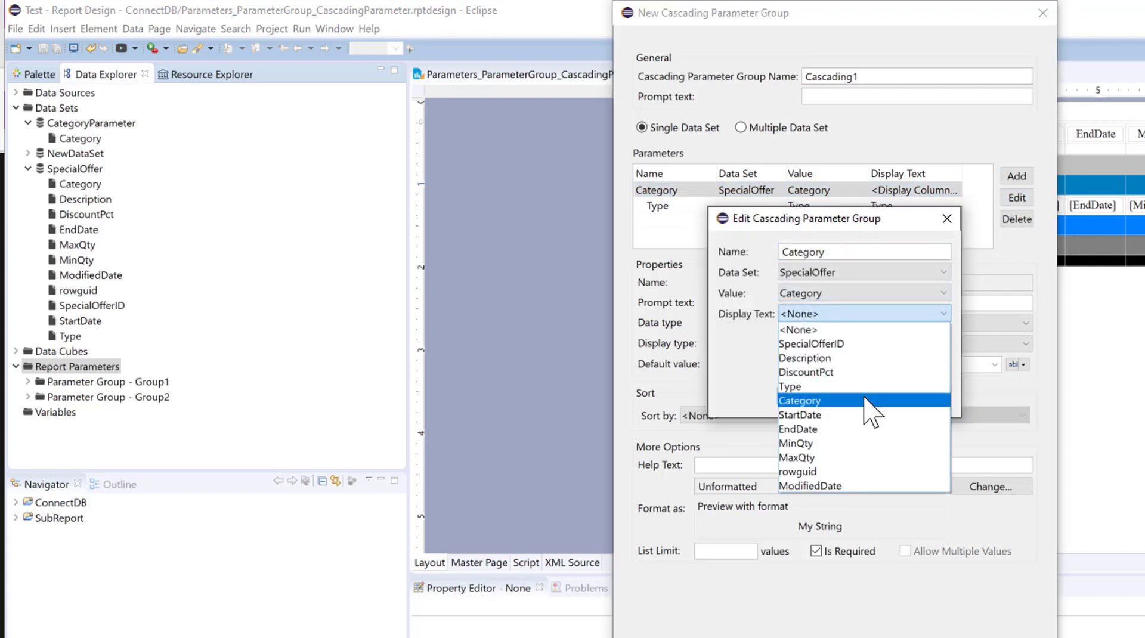
click(799, 399)
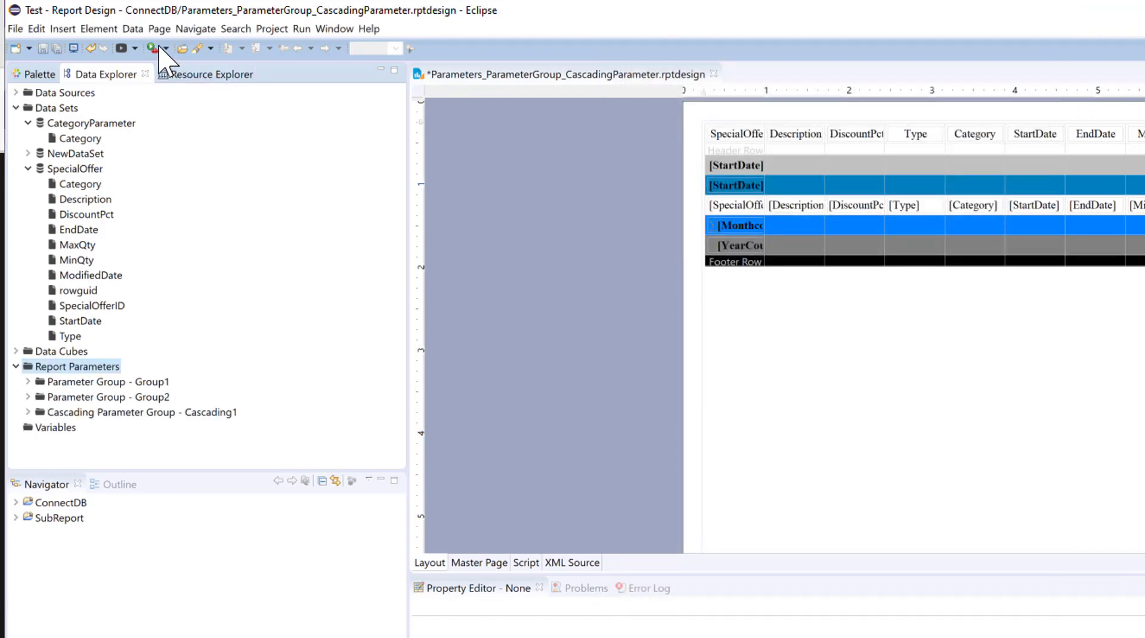
Step: Run the report in the Web Viewer and check the Type choices offered for Category Reseller
click(132, 48)
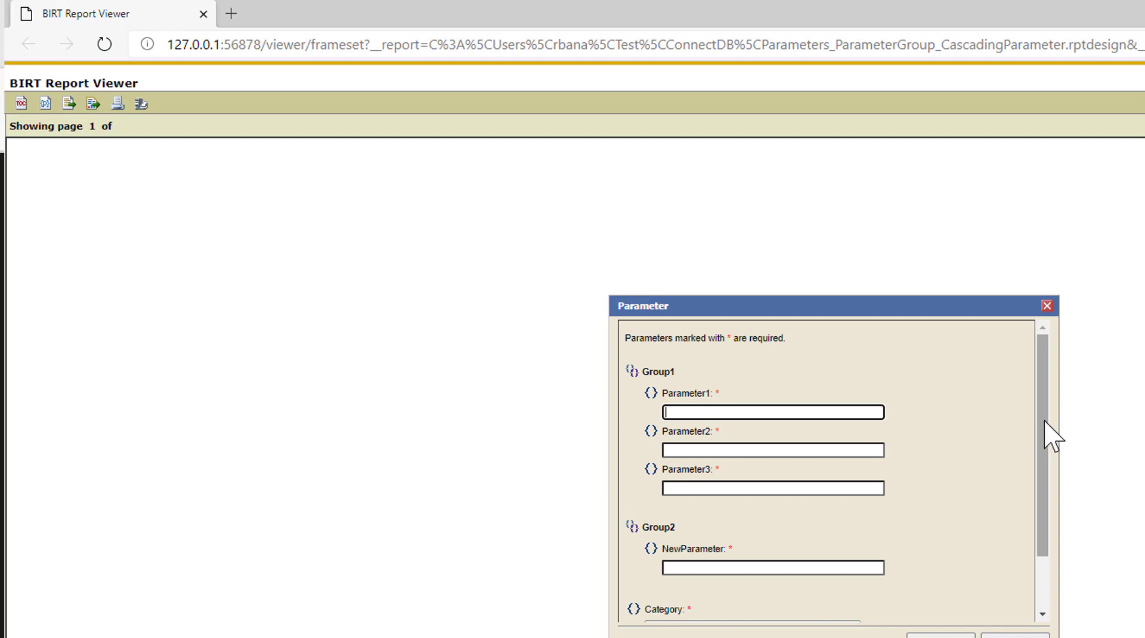
scroll(down, 3)
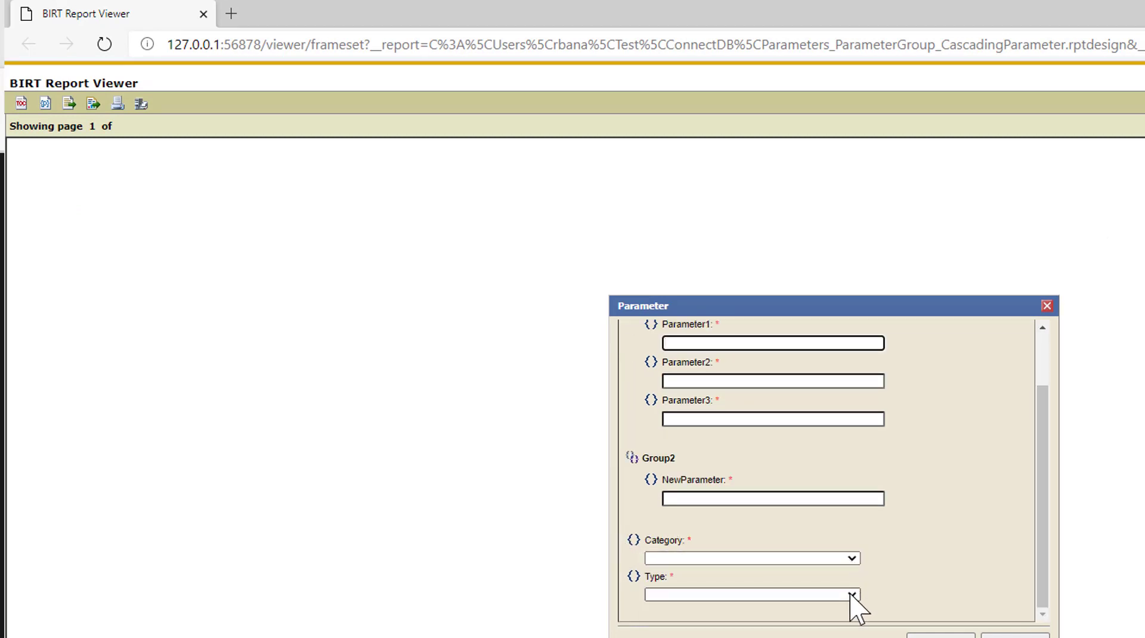
click(846, 594)
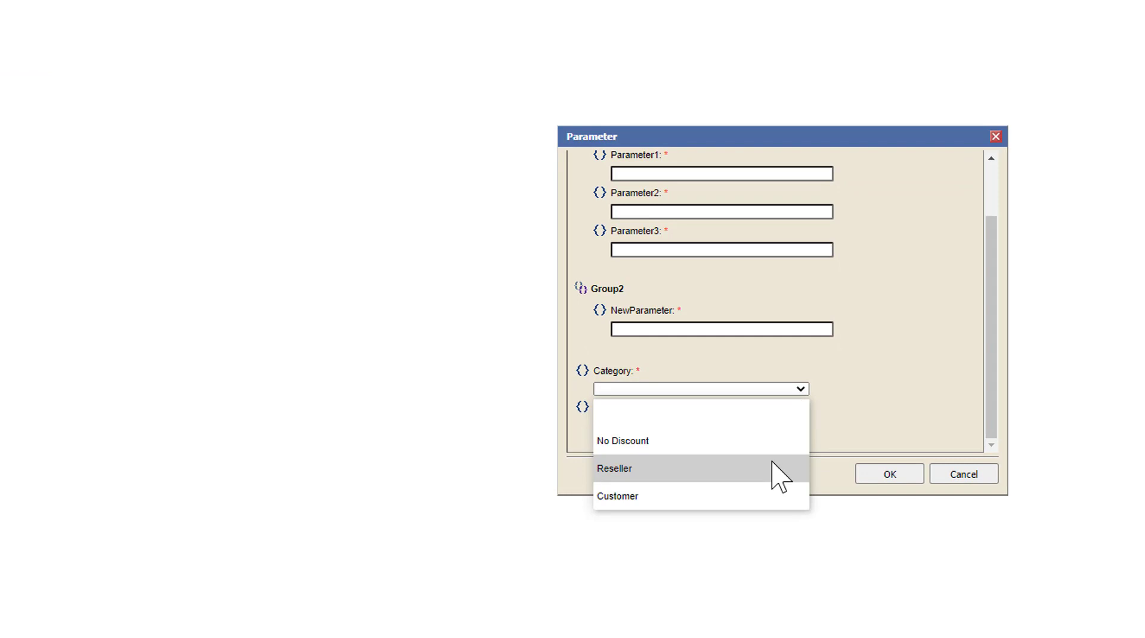
click(616, 467)
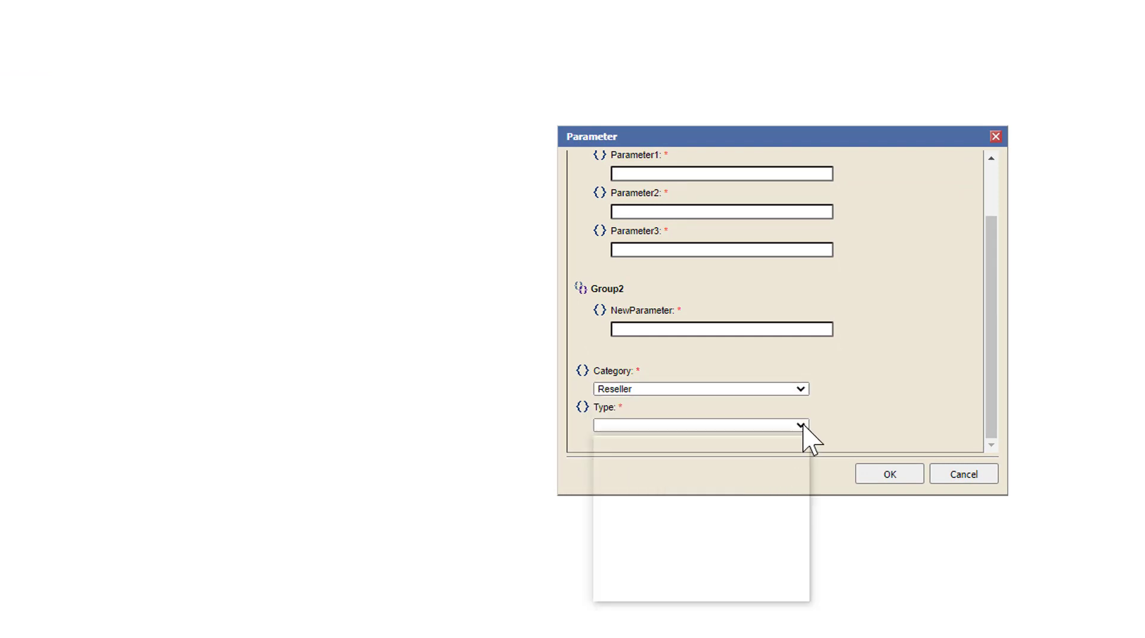
click(798, 425)
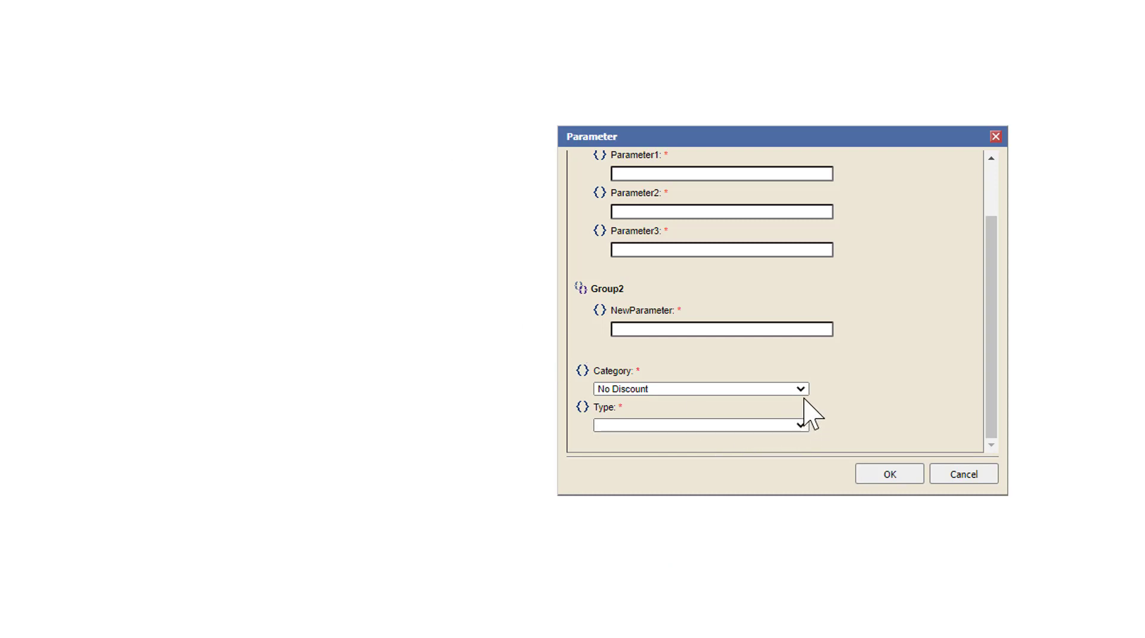
Step: Switch Category to No Discount then Customer, confirming Type offers Excess Inventory and Seasonal Discount
click(800, 425)
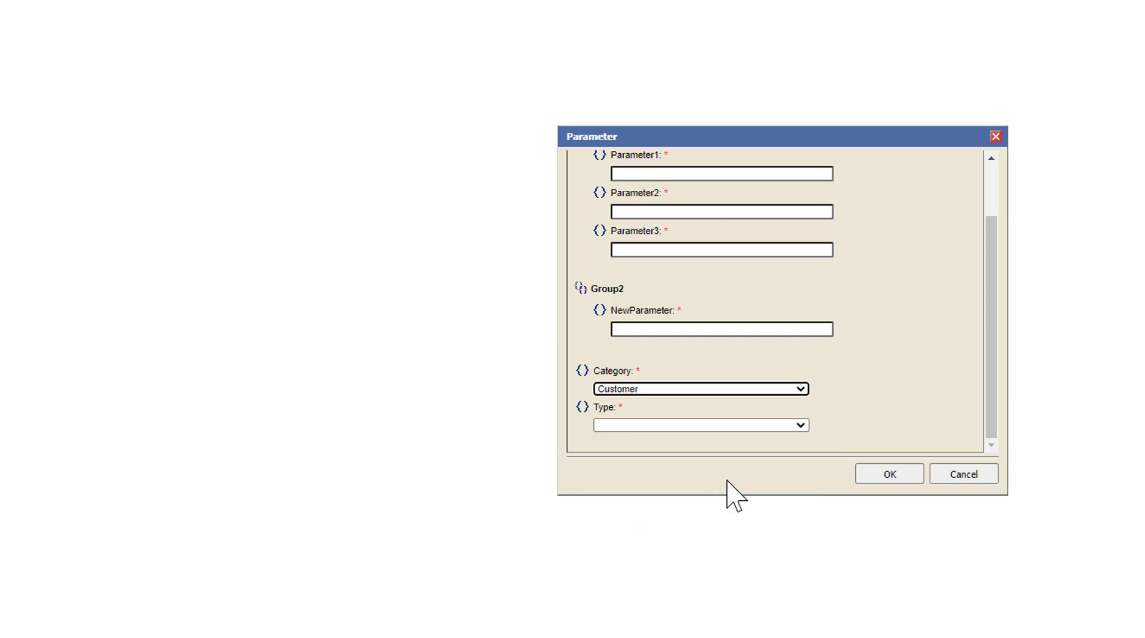
click(800, 425)
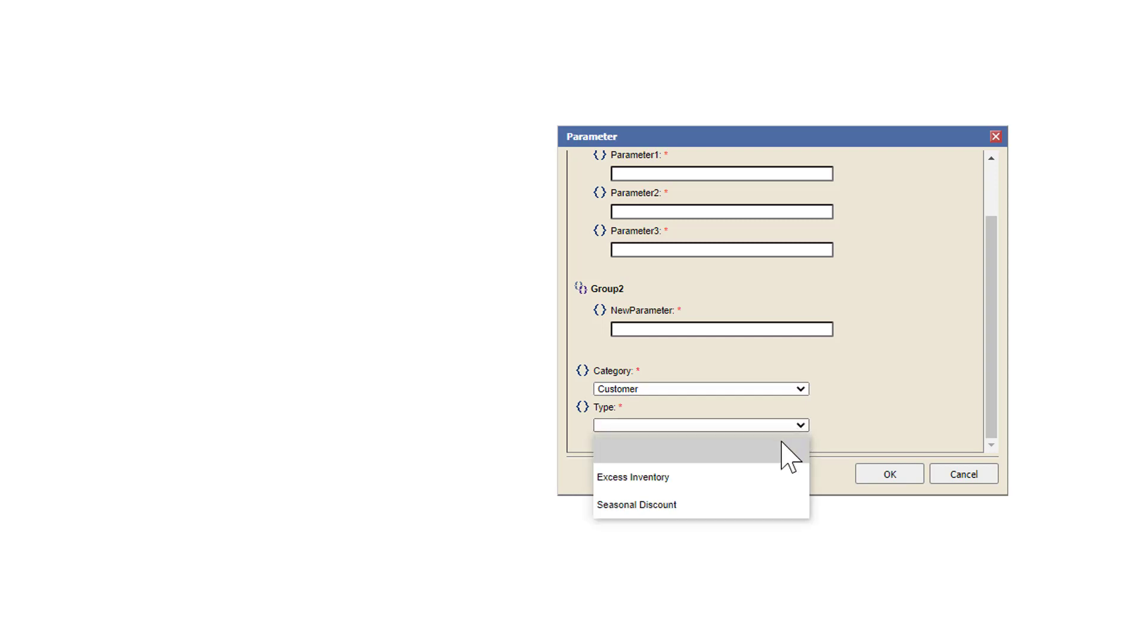
mouse_move(727, 474)
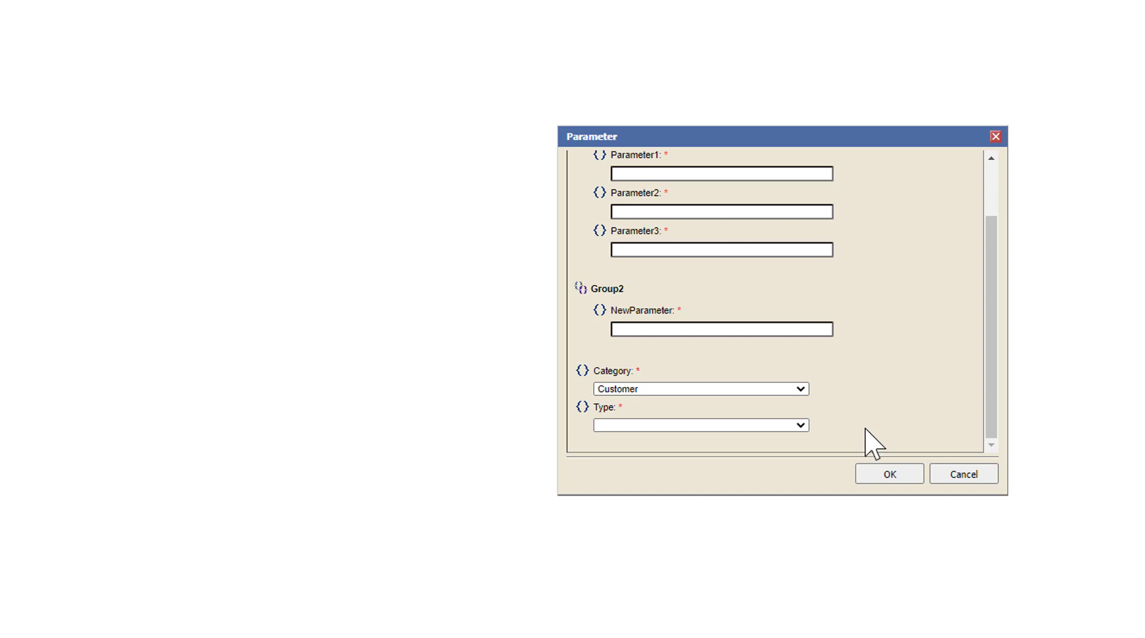
click(887, 473)
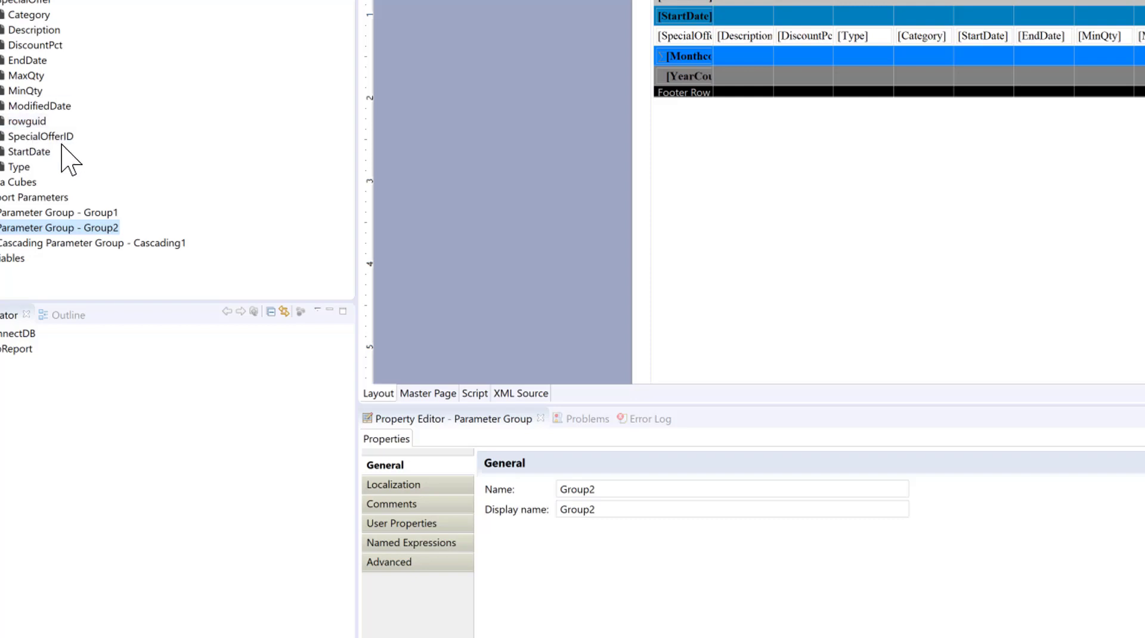
mouse_move(140, 181)
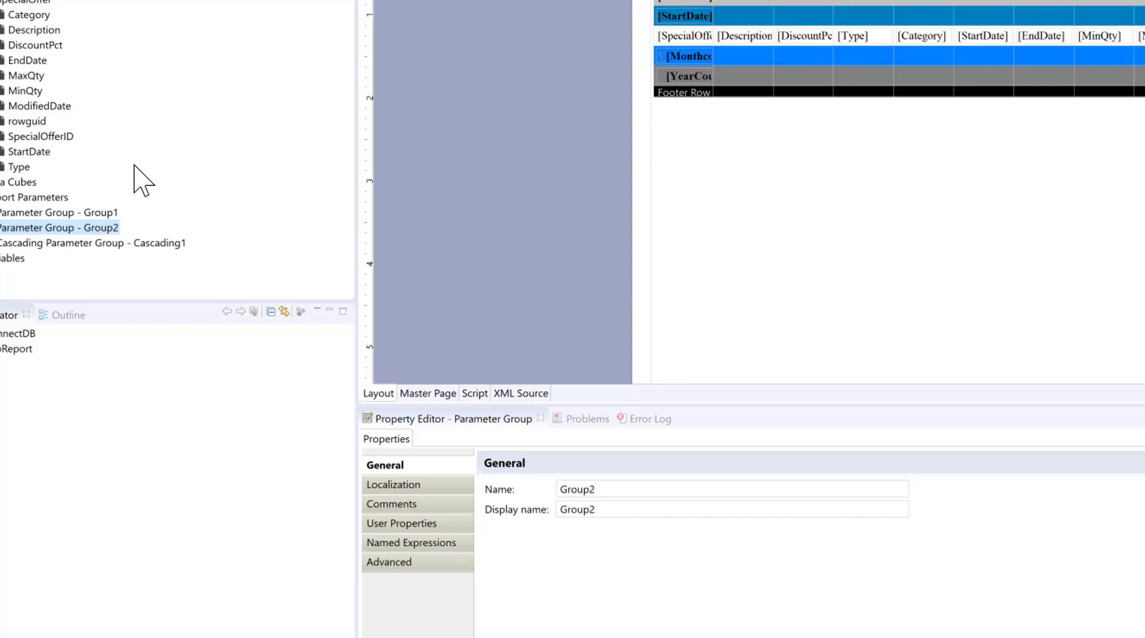